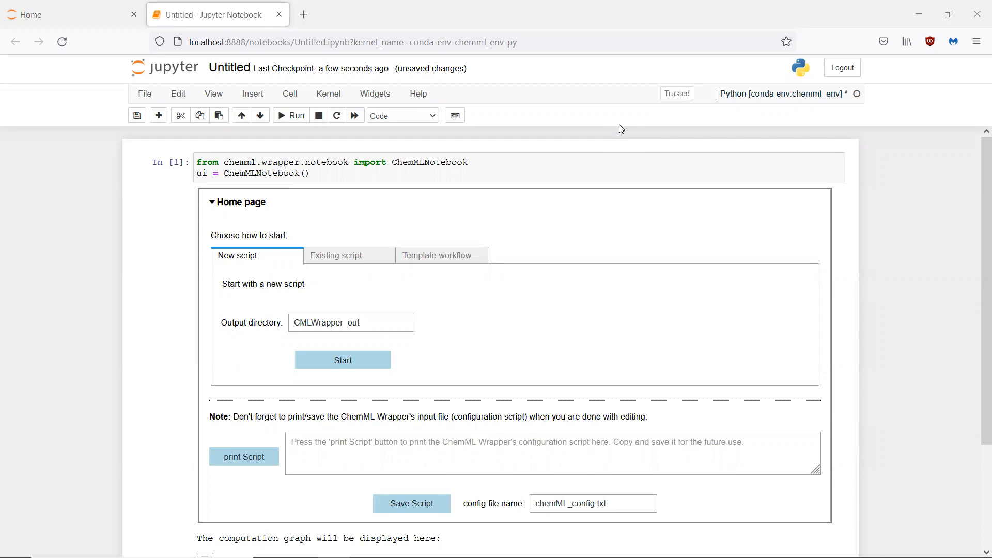
Step: Start a new script keeping the default output directory CMLWrapper_out
click(342, 360)
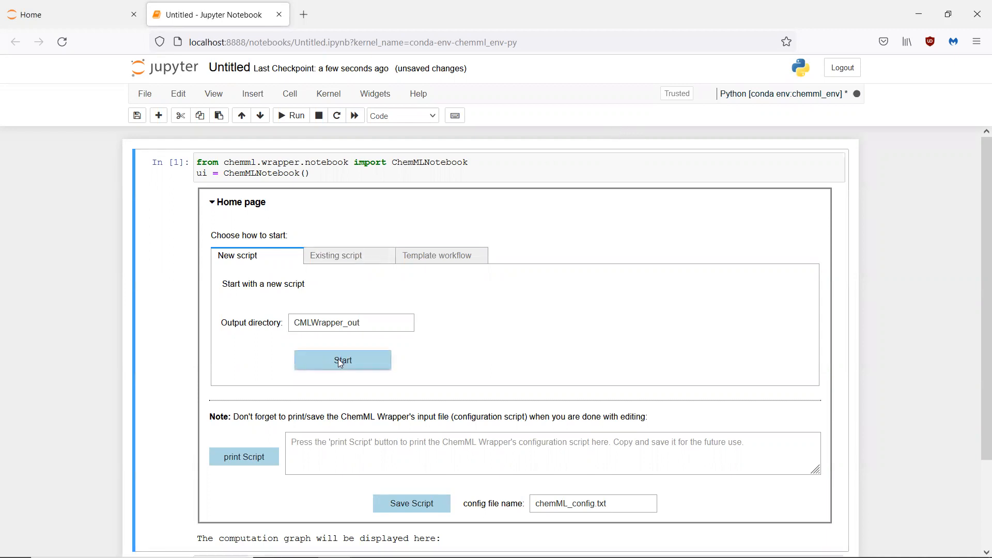
click(342, 360)
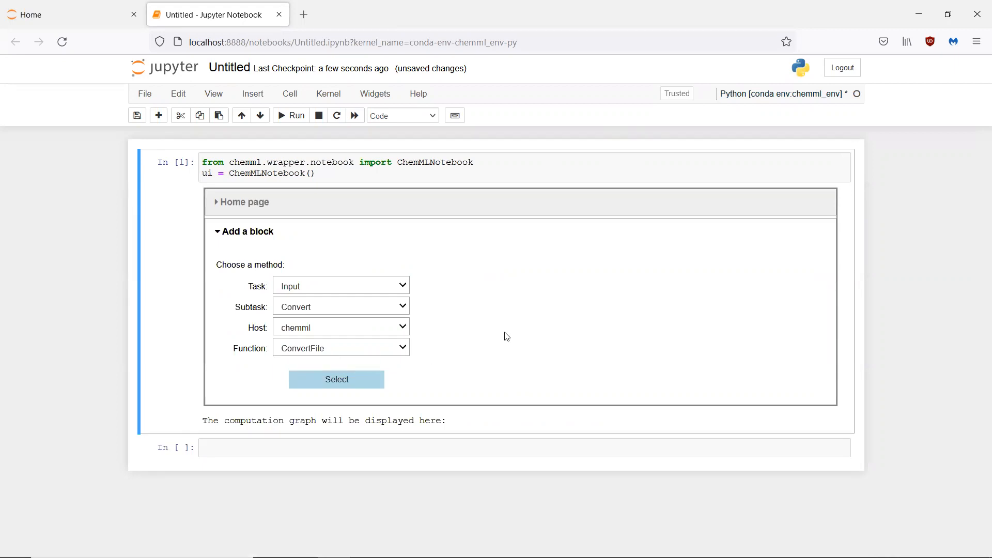
mouse_move(463, 319)
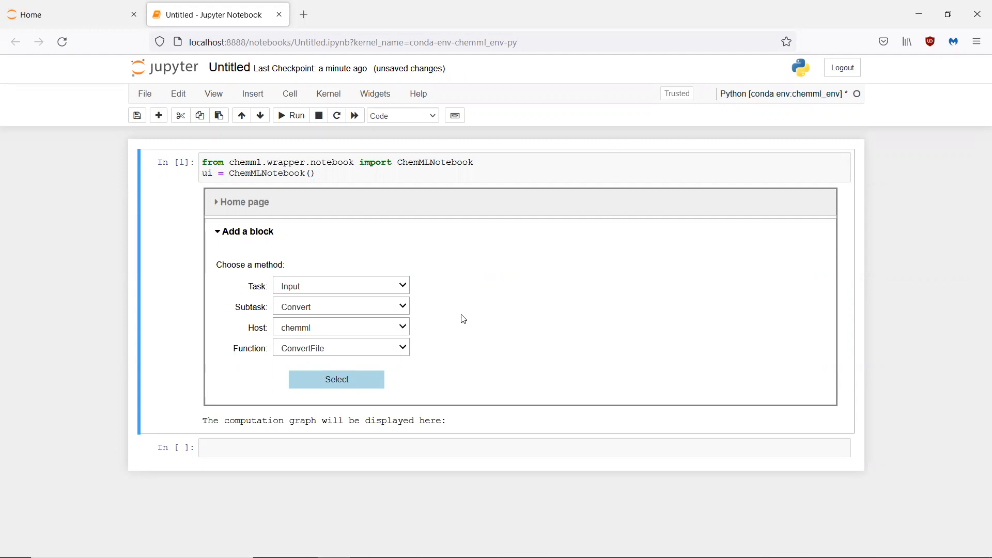
mouse_move(395, 311)
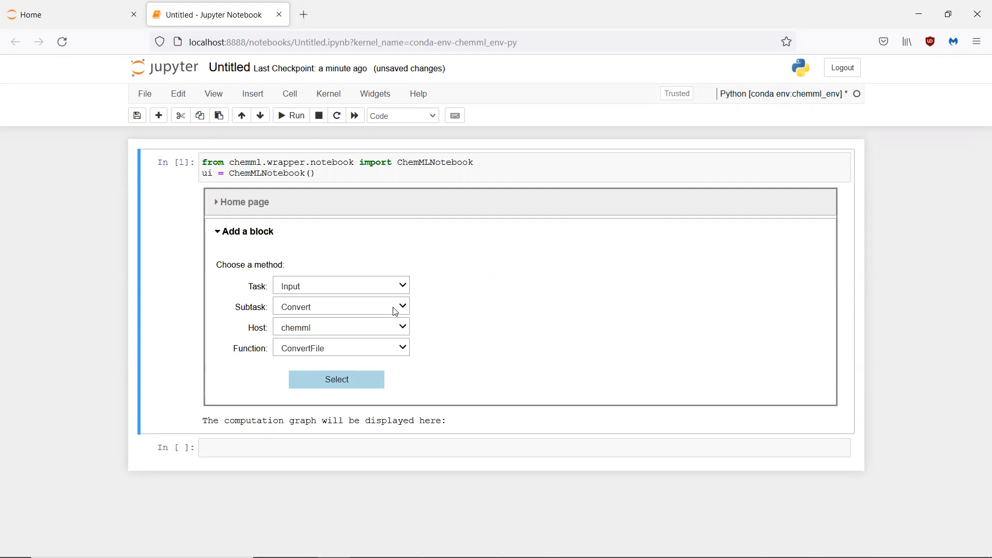
Step: Add an Input datasets block running load_cep_homo as block 2 and expand its details
click(340, 306)
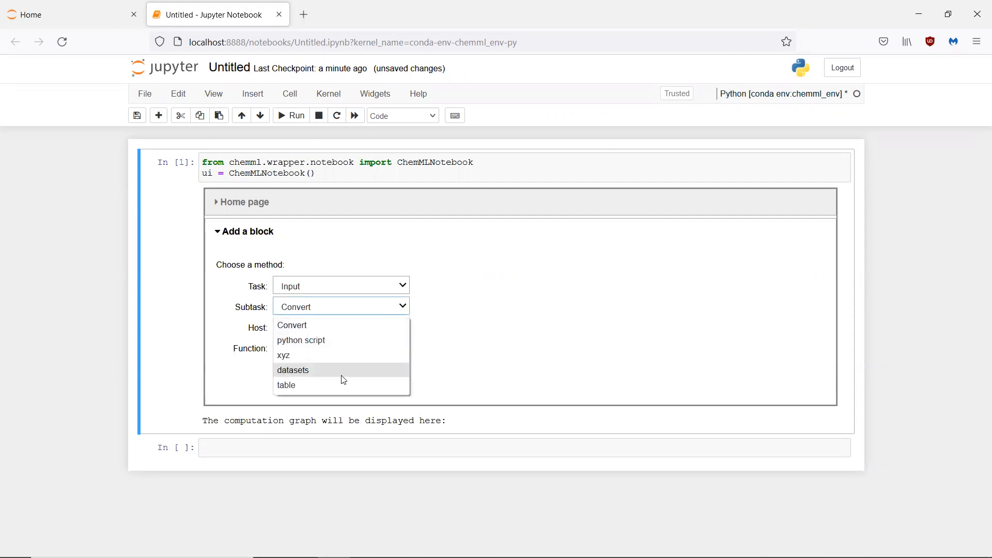
click(293, 370)
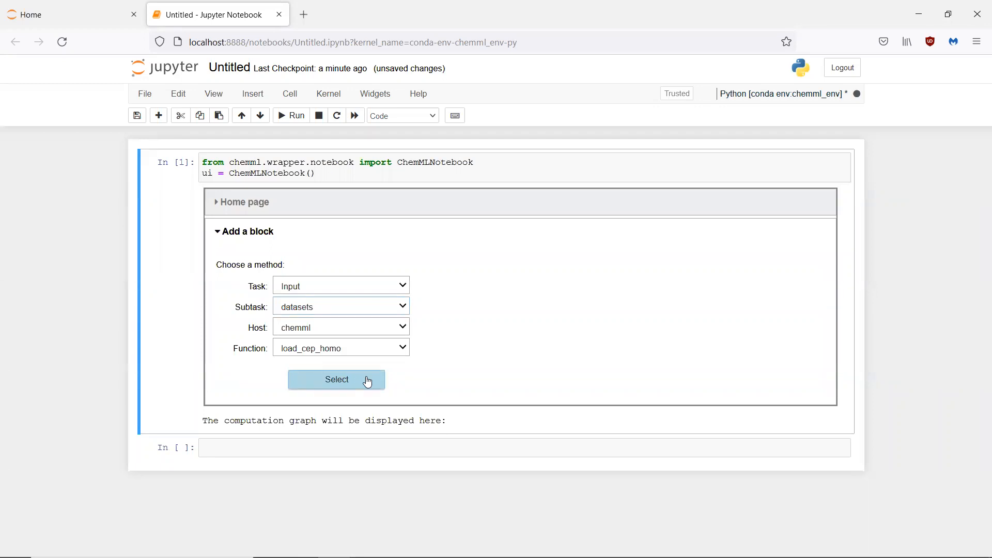
click(335, 379)
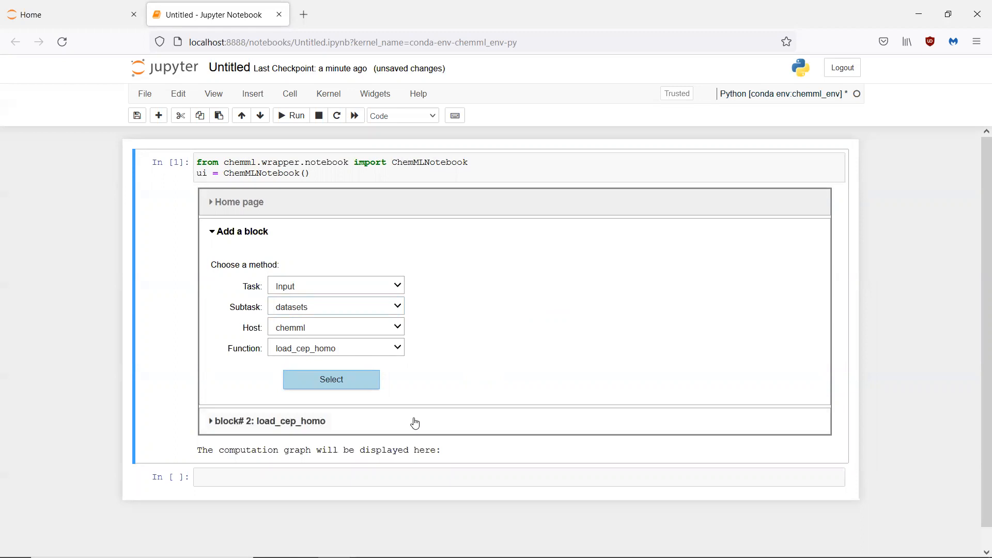
click(331, 379)
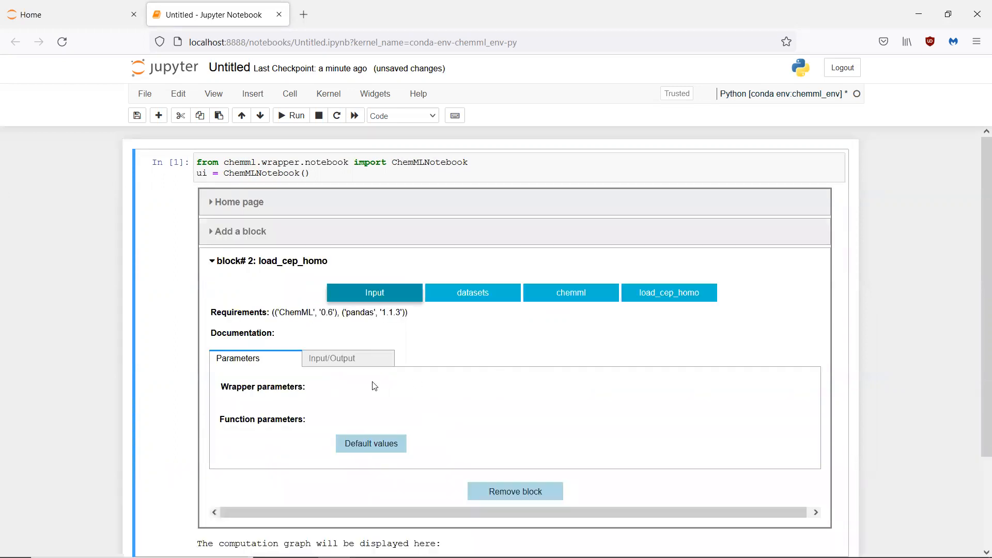
mouse_move(284, 374)
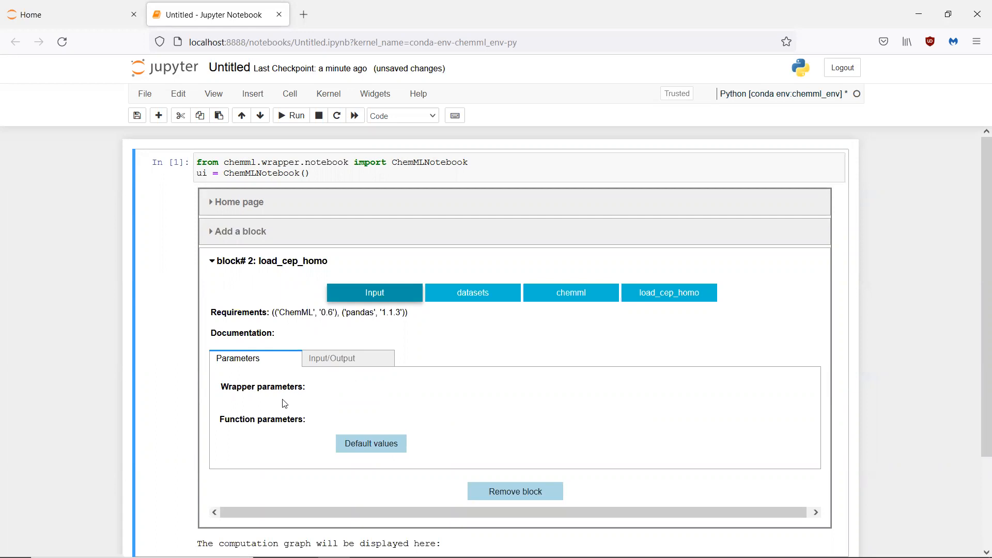
mouse_move(280, 404)
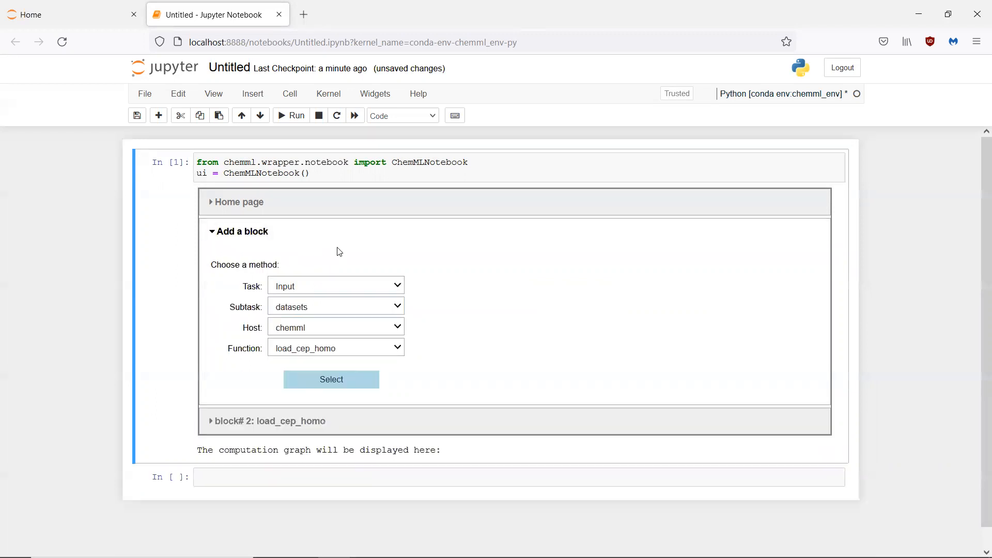
Step: Add an Output file SaveFile block as block 3 and show its function parameters
click(334, 285)
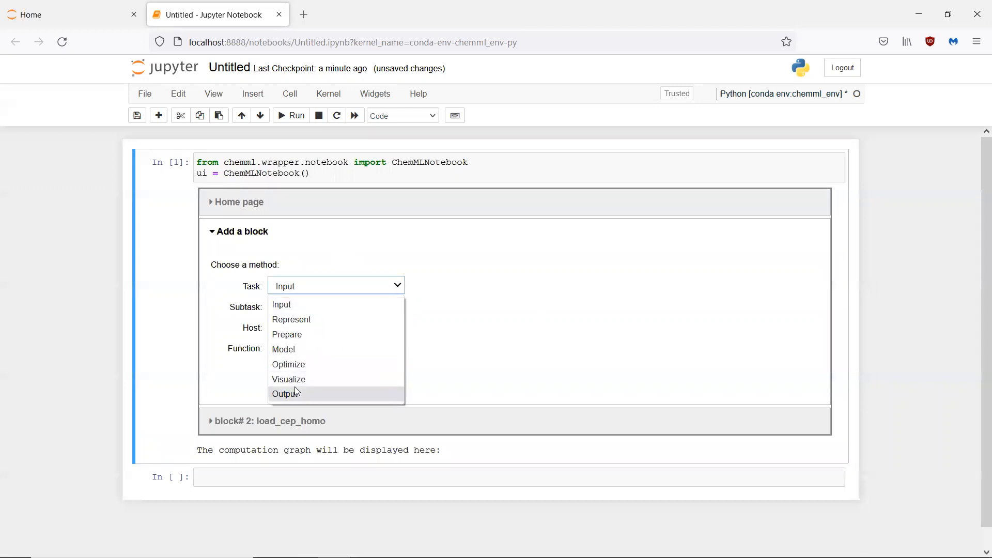
click(285, 392)
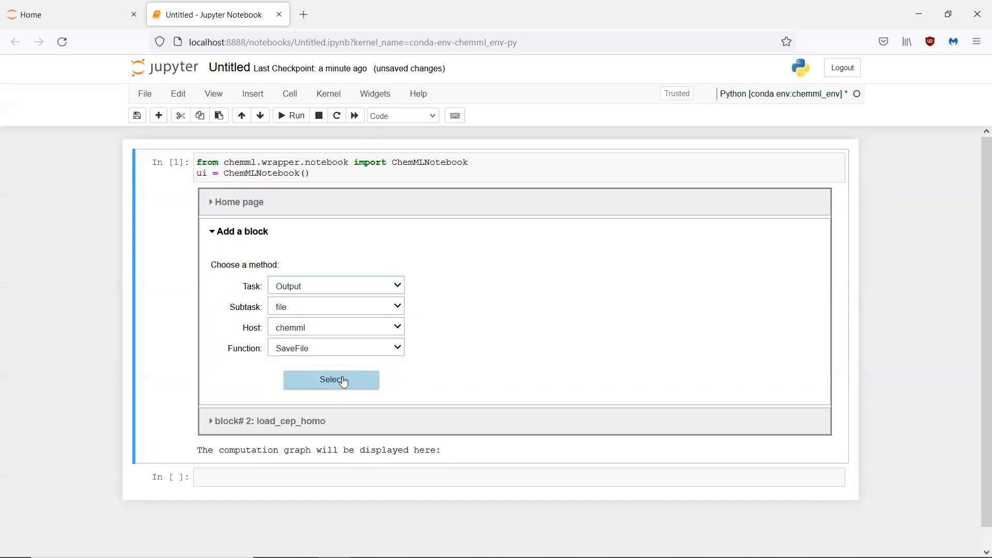
mouse_move(438, 355)
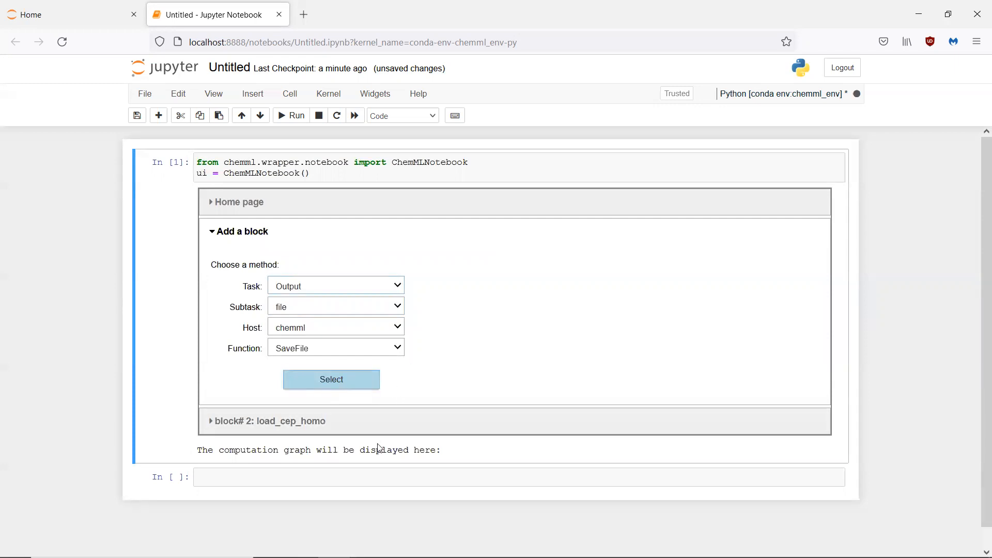
click(330, 379)
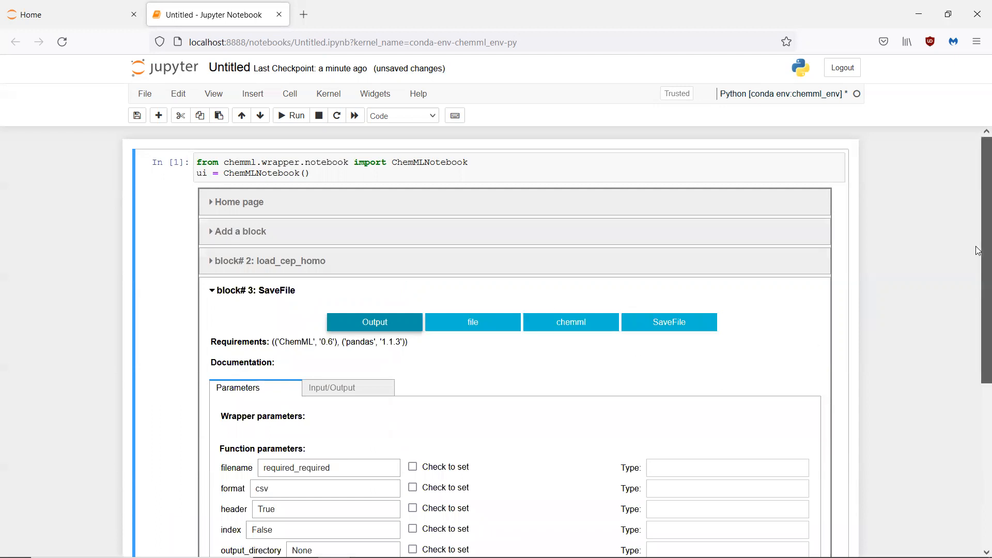
scroll(down, 3)
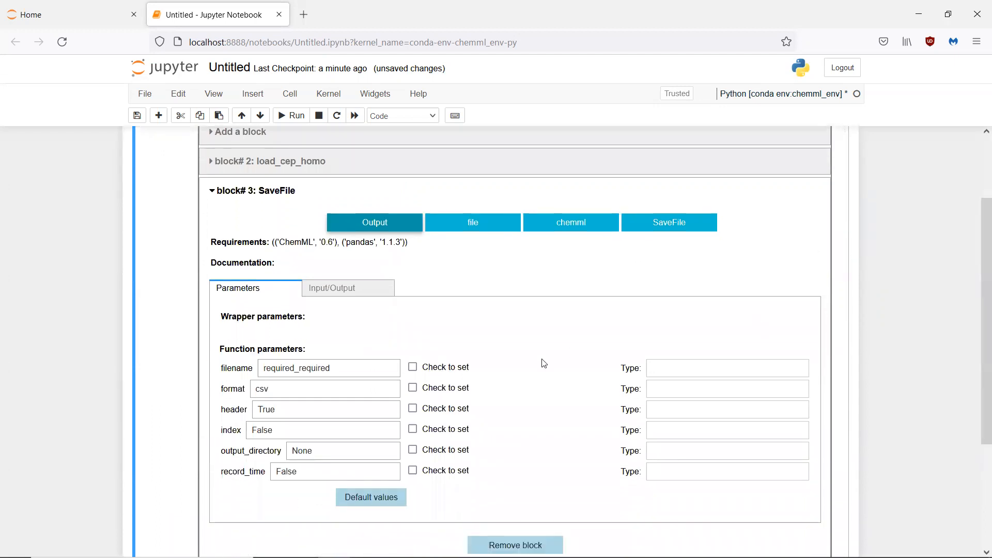
mouse_move(259, 359)
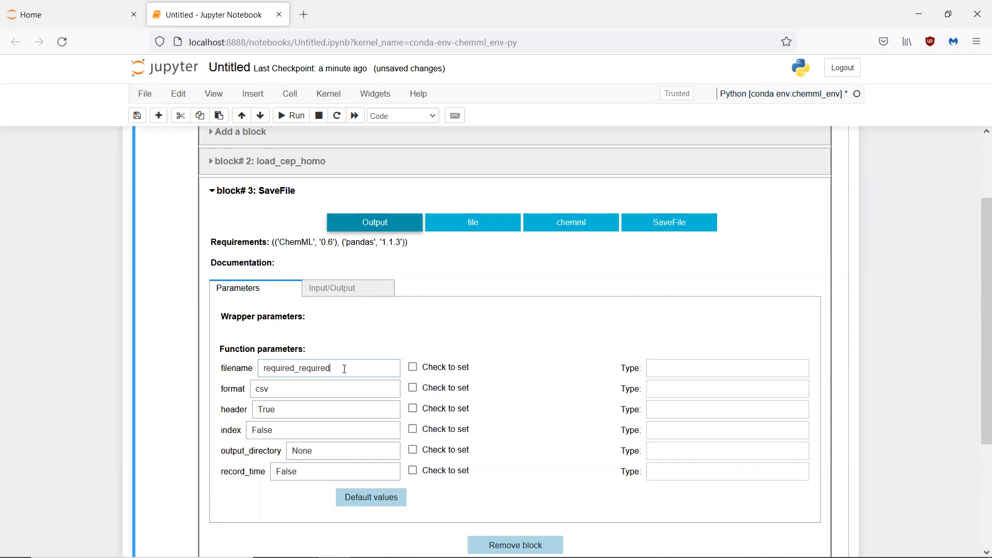
Step: Set the SaveFile filename parameter to 'test file' and mark it as set
click(328, 368)
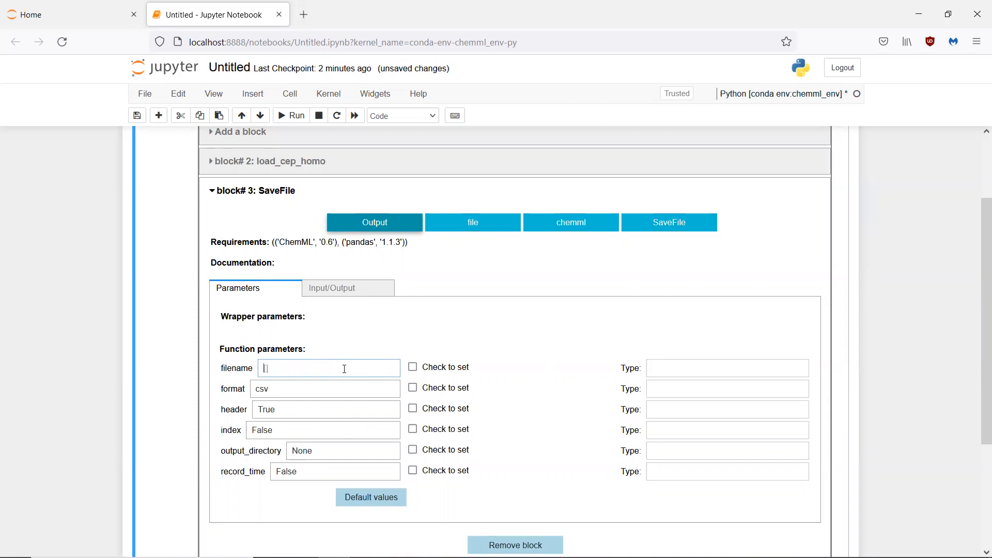
text(tets)
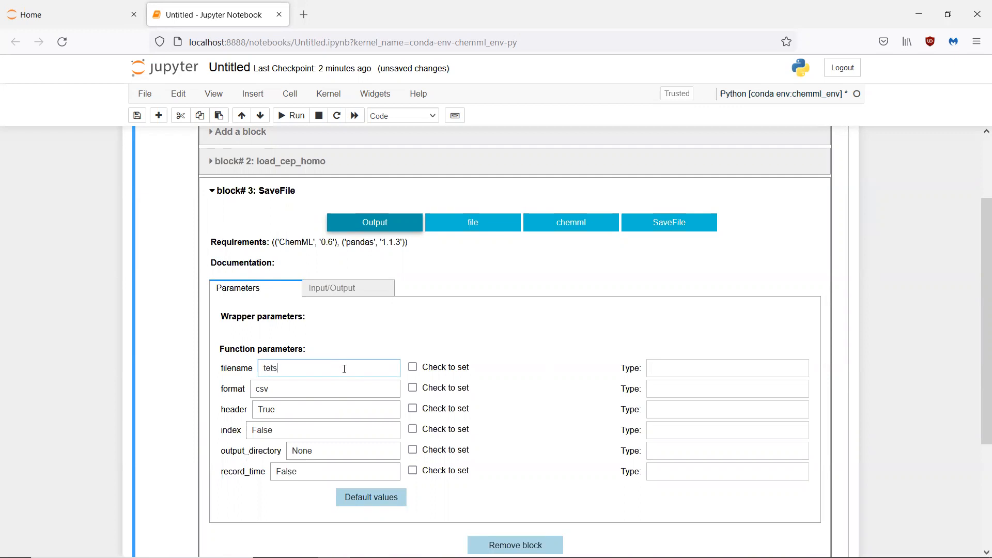
text(test f)
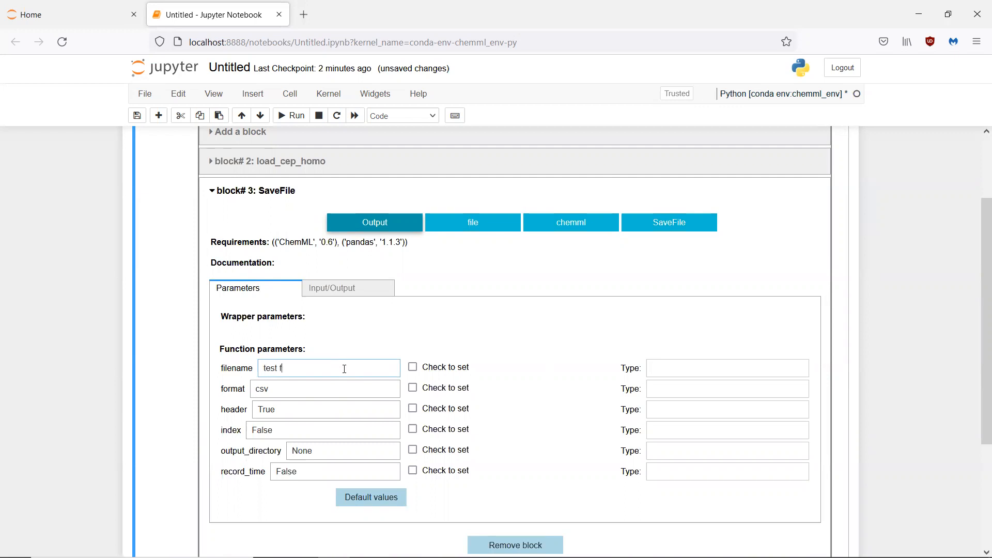
text(ile)
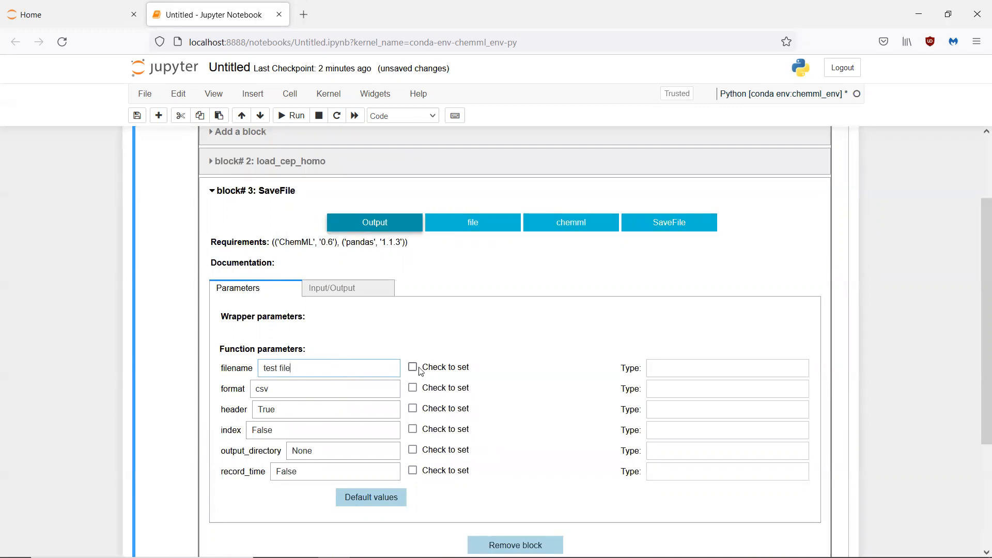
click(412, 367)
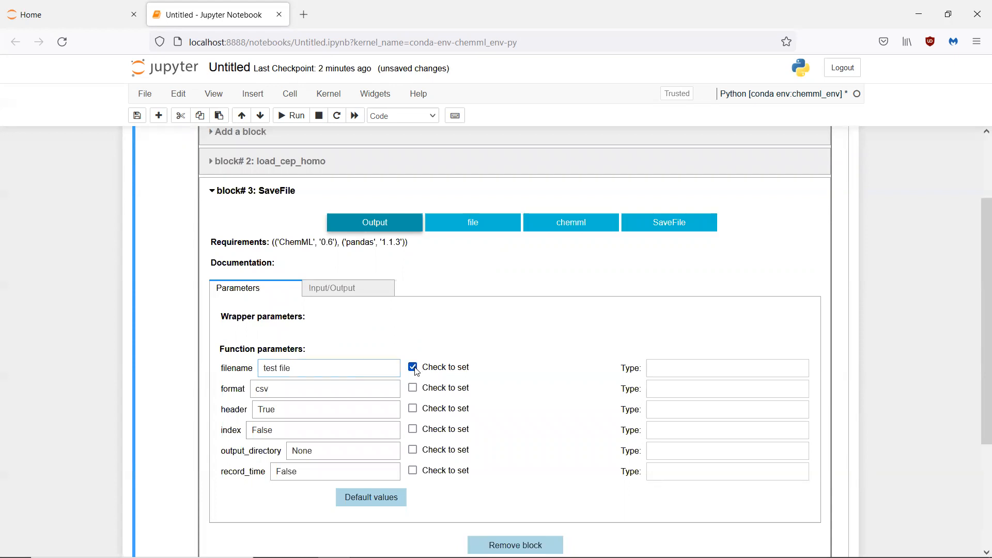
mouse_move(490, 435)
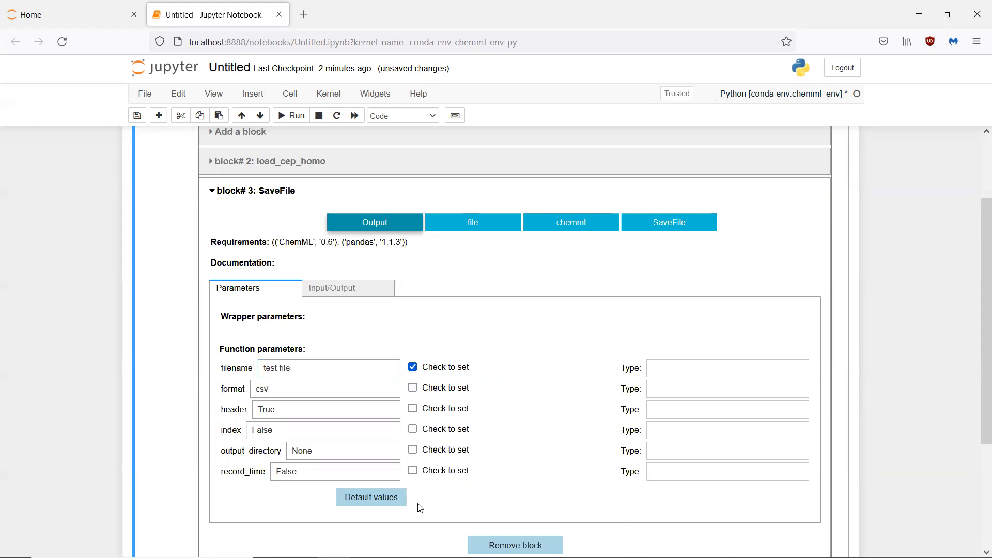
mouse_move(444, 510)
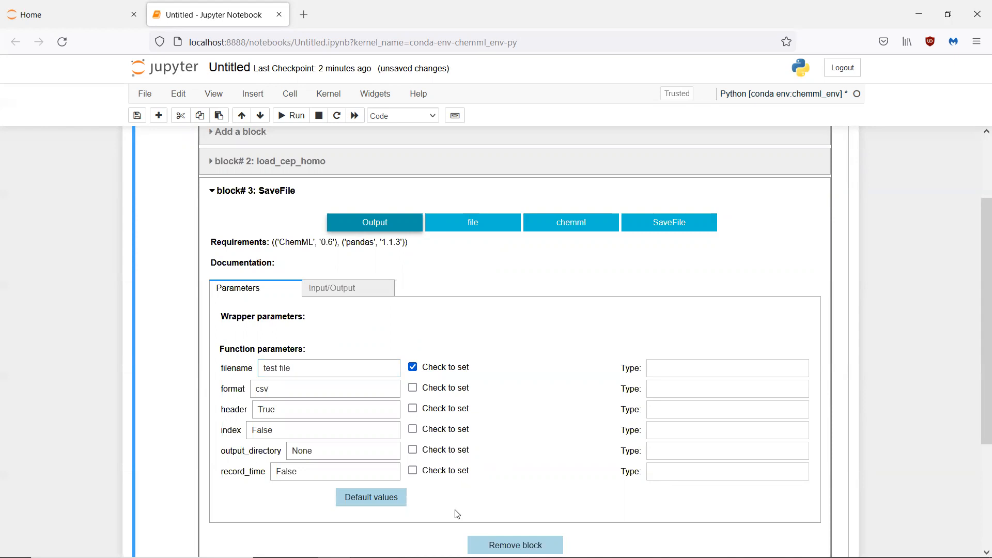
mouse_move(529, 532)
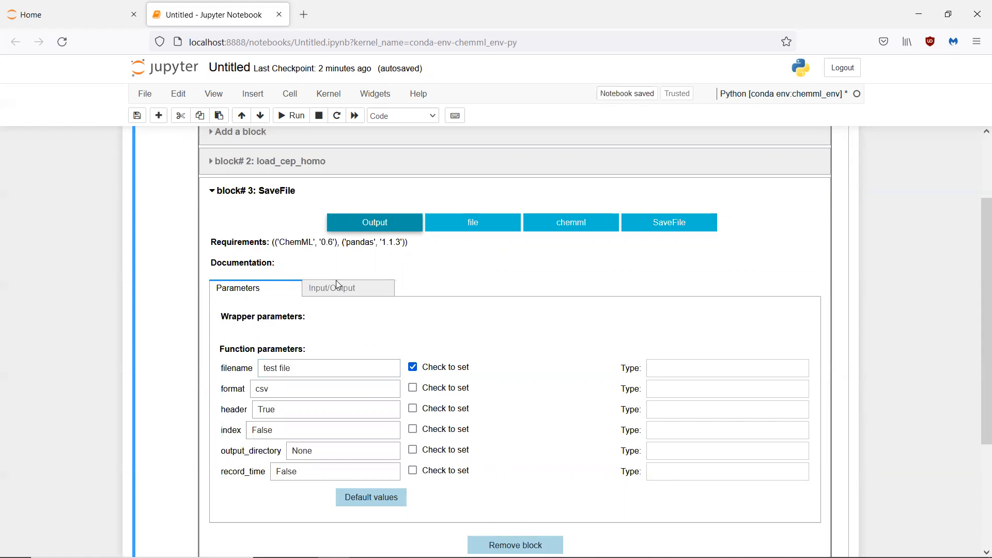
Step: Show the SaveFile block's Input/Output settings with df to receive smiles from block 2
click(331, 289)
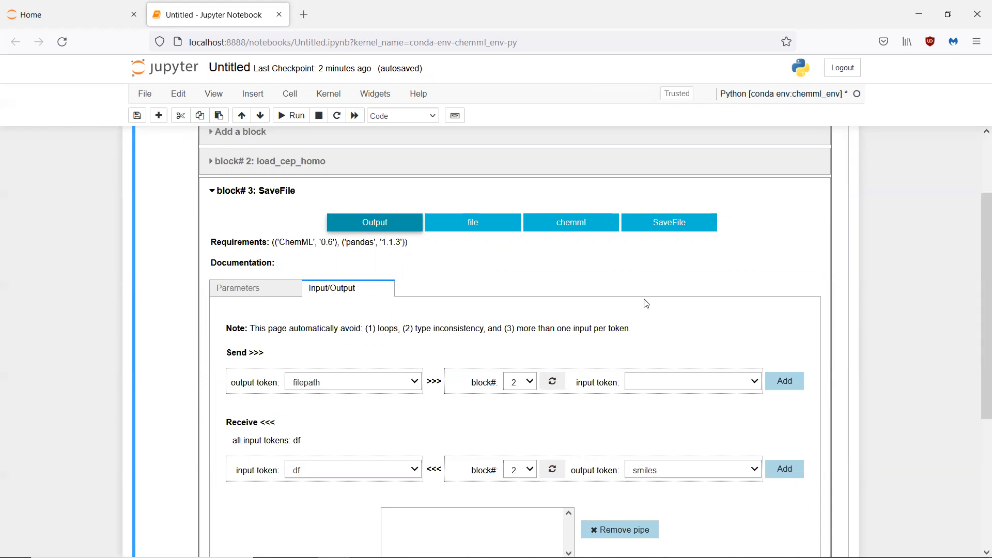
mouse_move(540, 436)
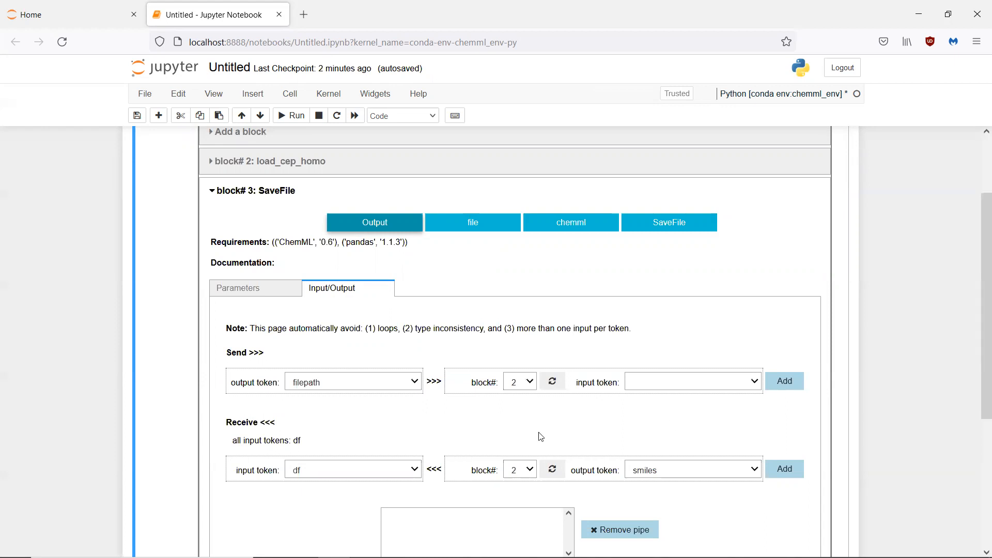
mouse_move(502, 445)
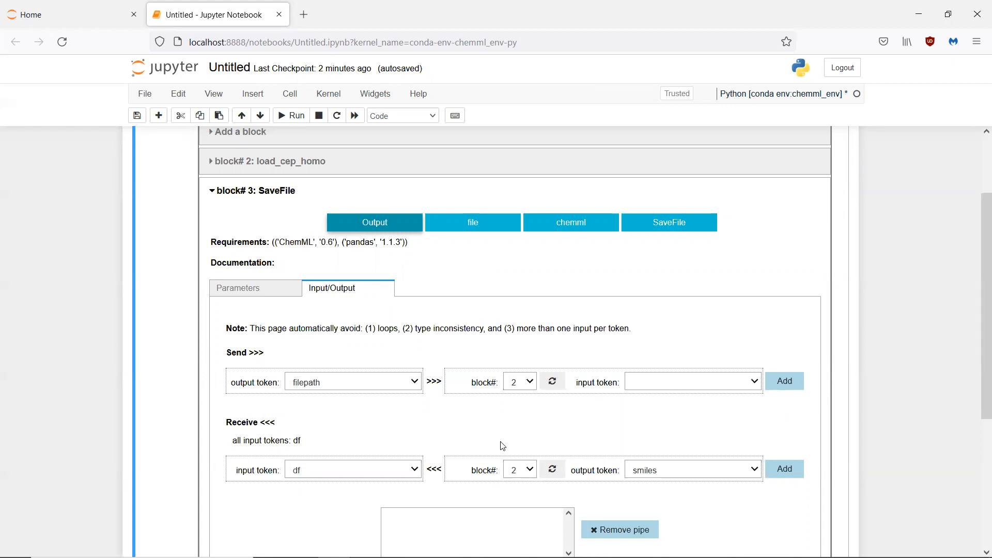
mouse_move(424, 471)
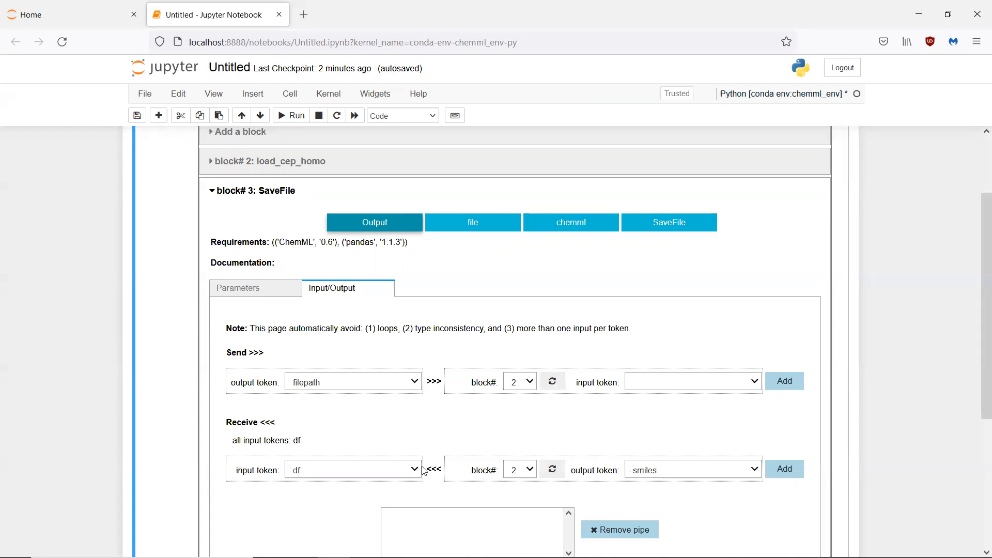
mouse_move(498, 351)
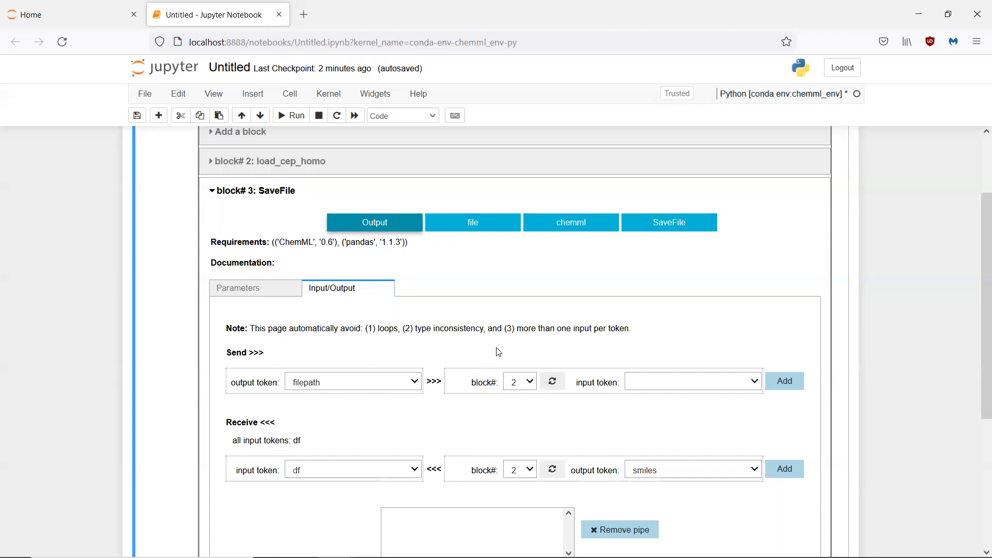
mouse_move(425, 368)
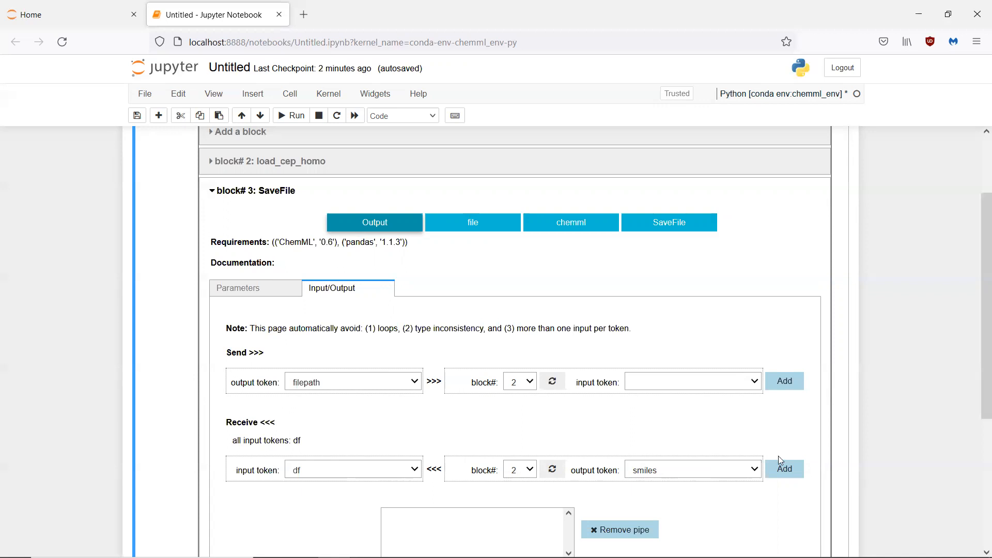
mouse_move(785, 469)
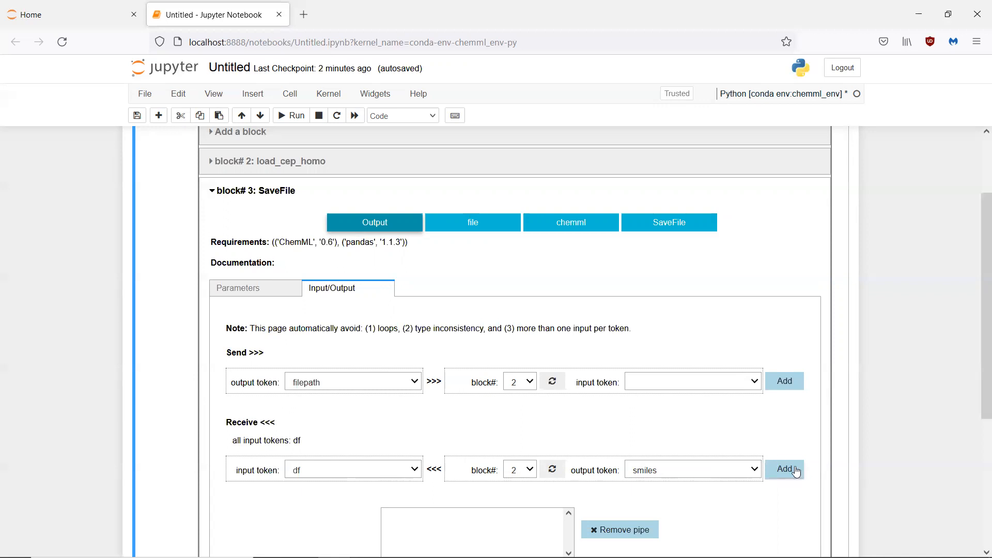
Step: Add the pipe sending block 2's smiles to block 3's df and check the computation graph
click(784, 469)
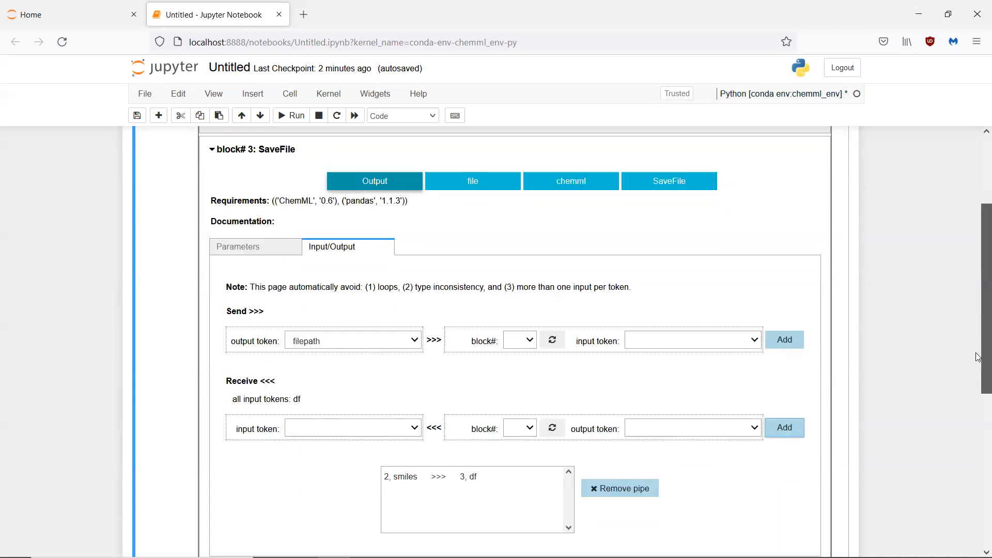
scroll(down, 3)
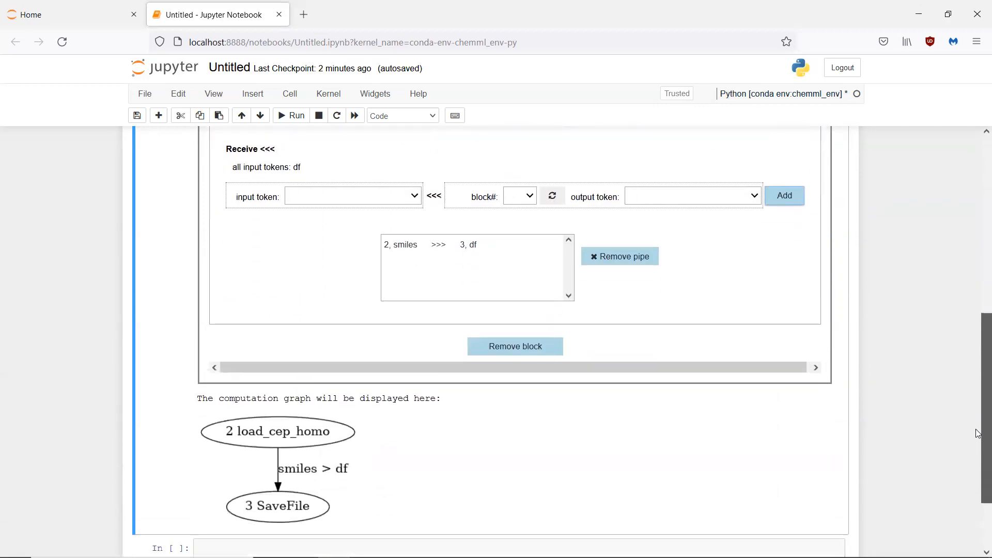
mouse_move(354, 447)
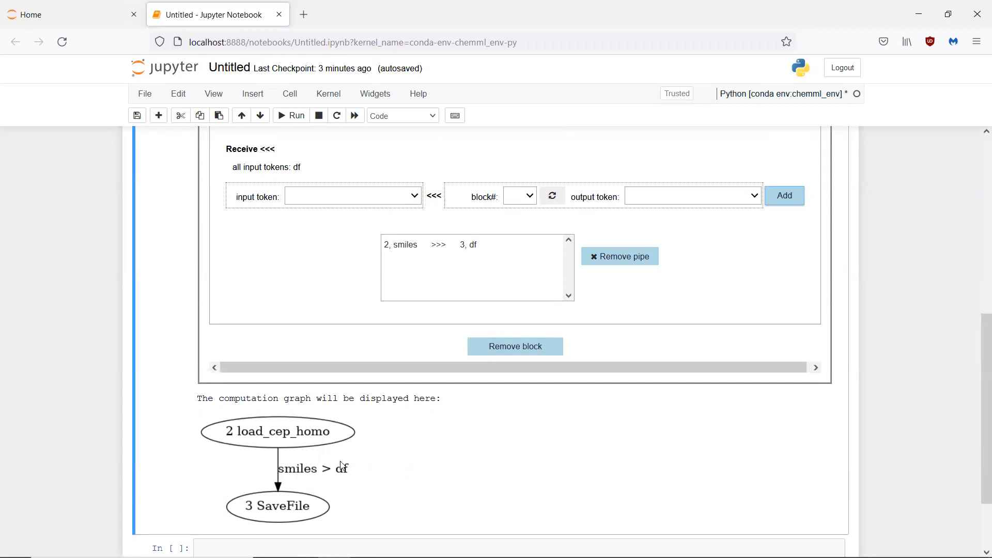
mouse_move(376, 504)
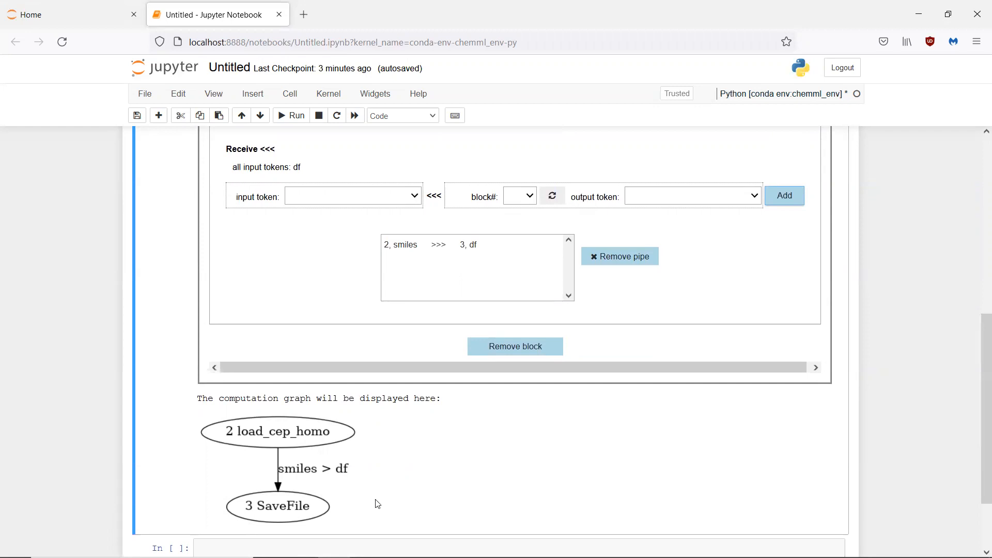
mouse_move(380, 485)
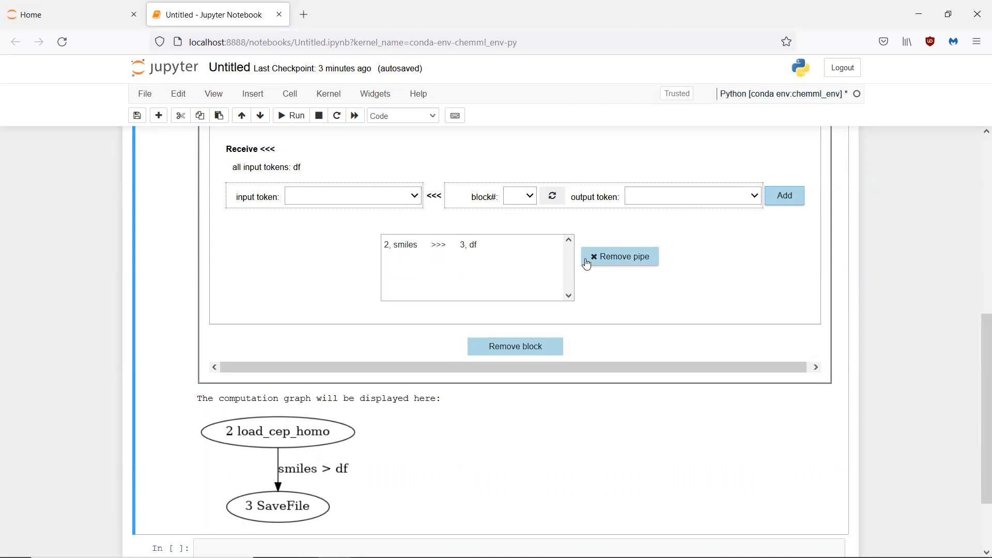
mouse_move(624, 262)
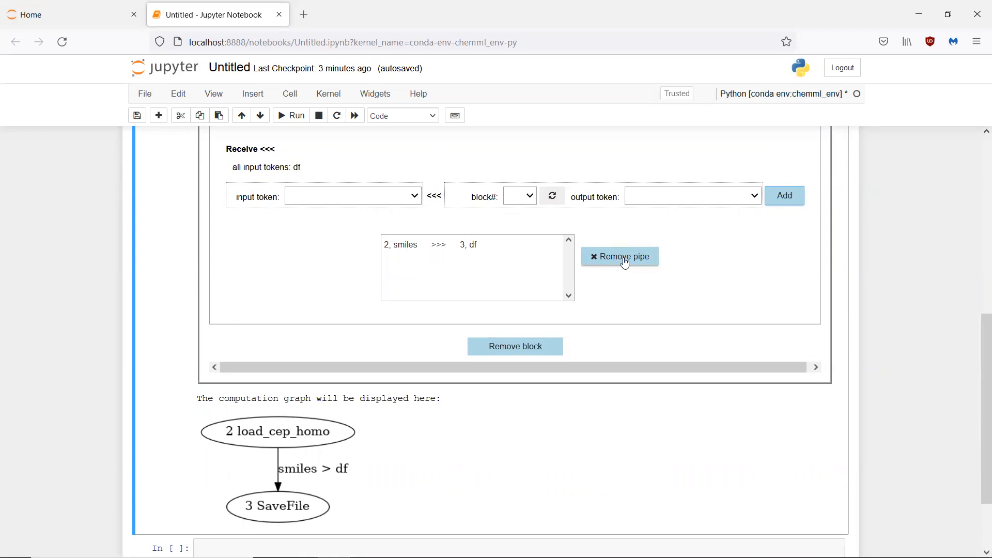
mouse_move(606, 264)
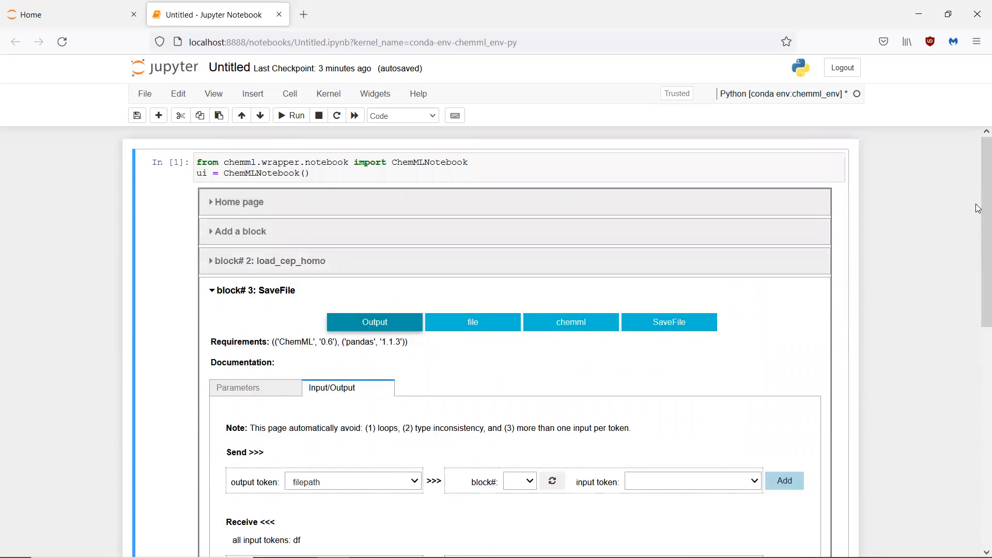
Step: Print the workflow's configuration script on the Home page
click(239, 202)
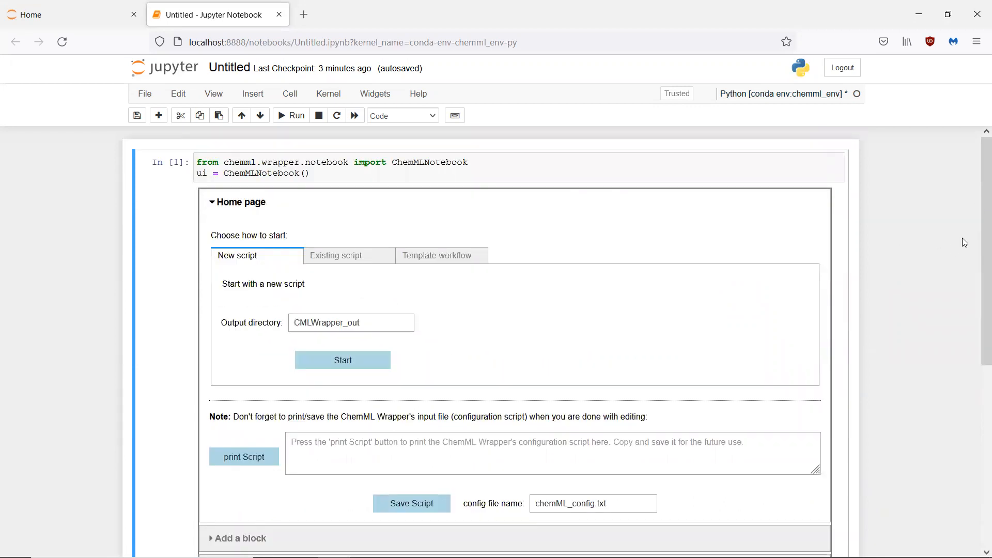
scroll(down, 3)
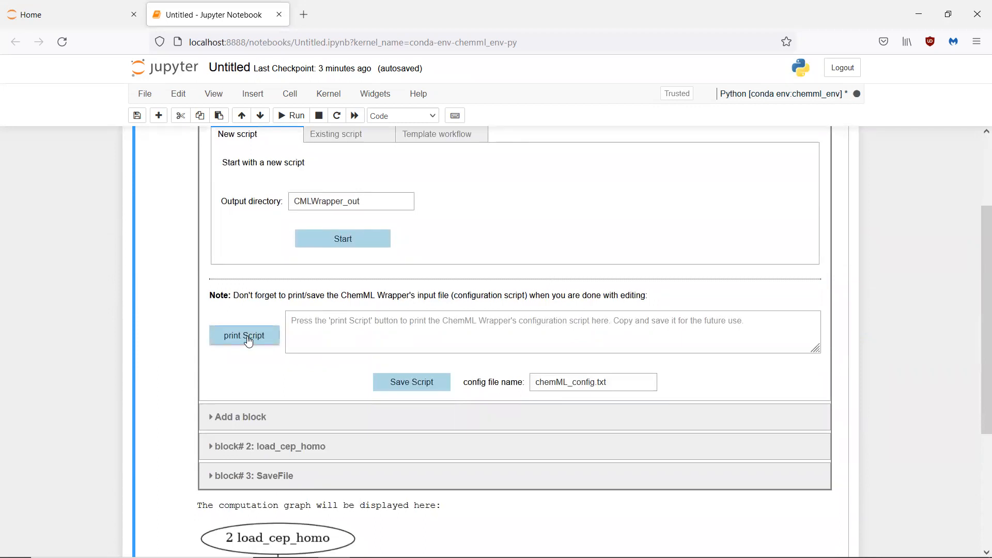
click(244, 335)
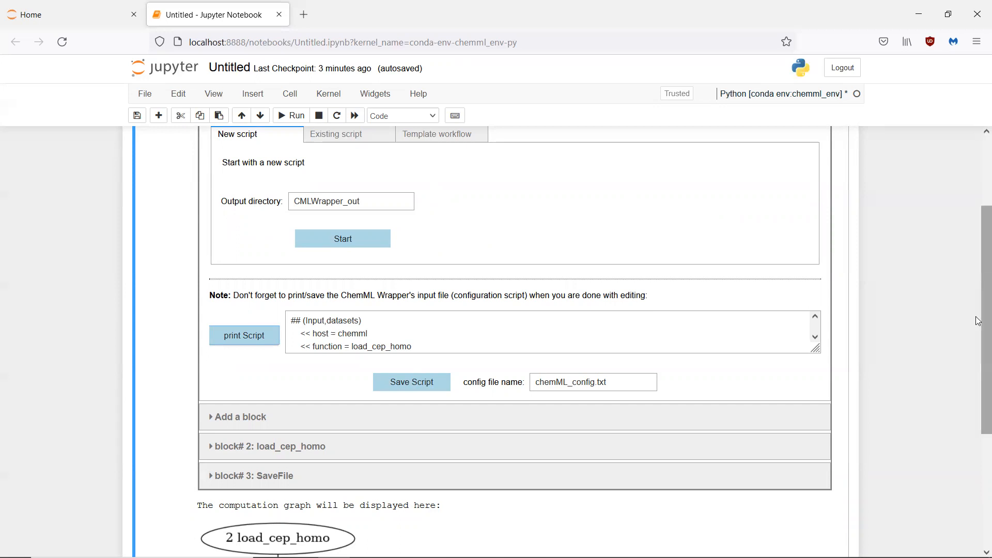
Step: Switch the Home page to loading an existing script
scroll(up, 3)
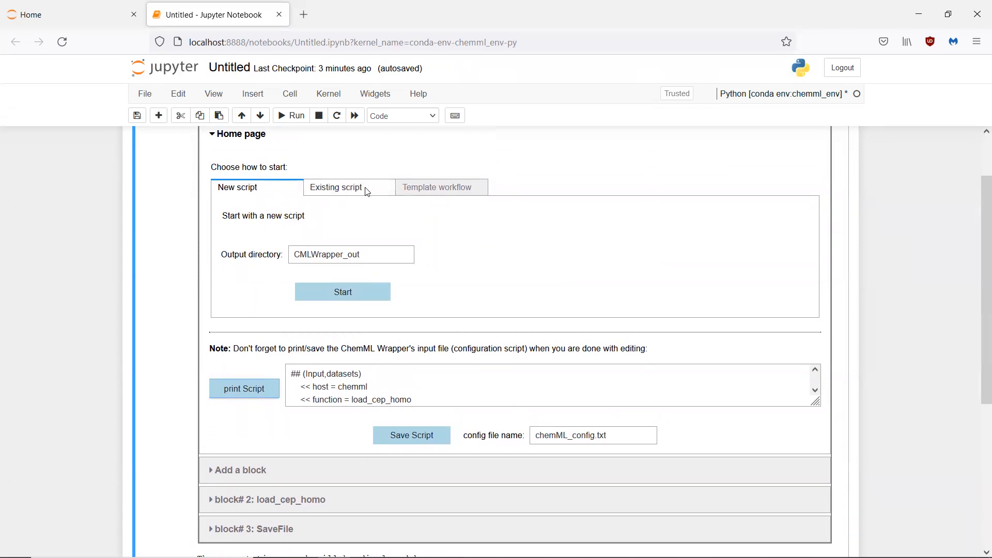
click(335, 187)
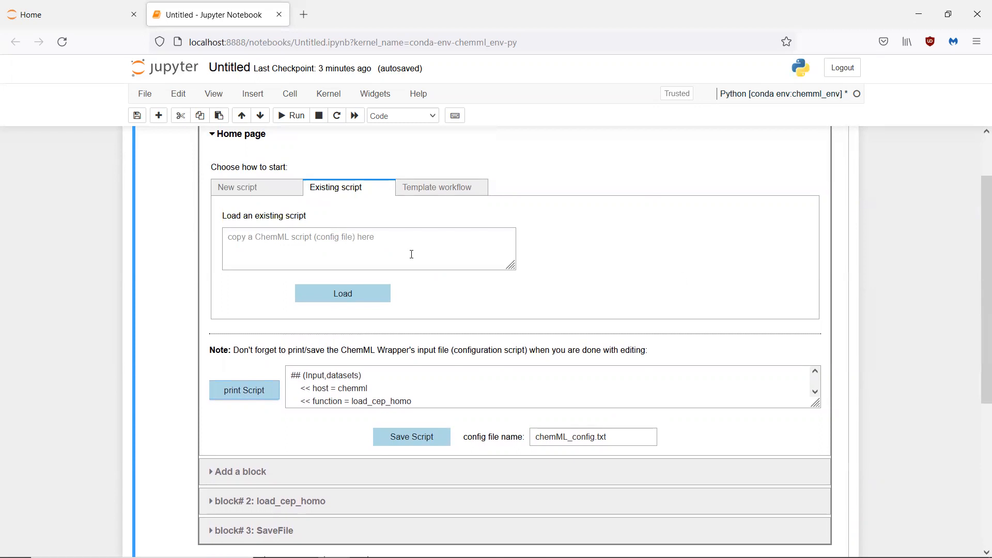
mouse_move(678, 356)
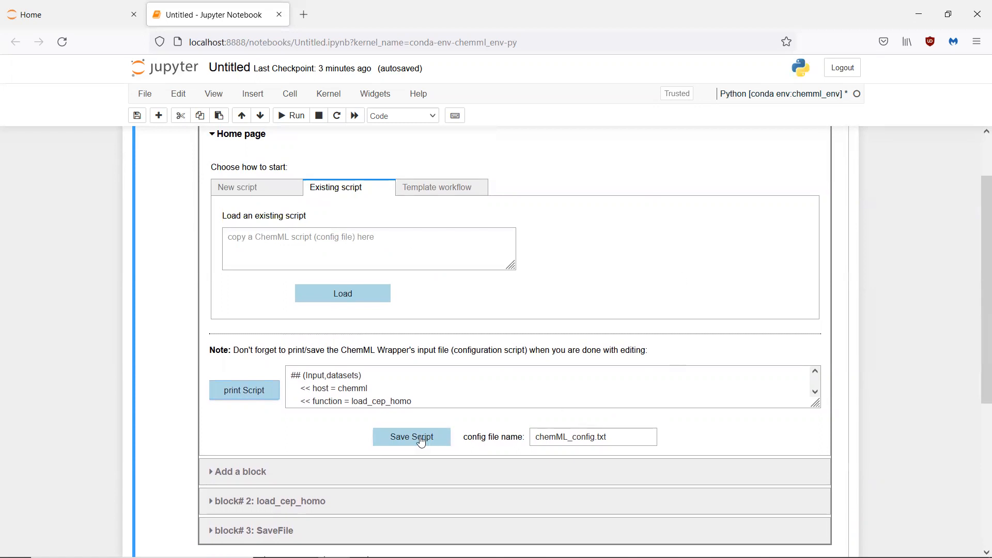
Step: Save the configuration as chemML_config.txt and select the suggested run code to copy
click(411, 436)
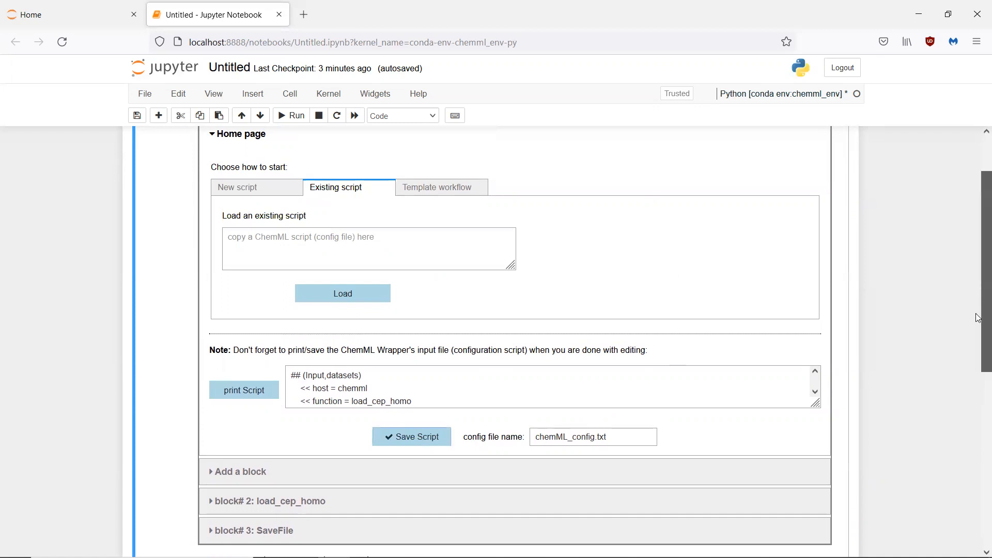
click(410, 436)
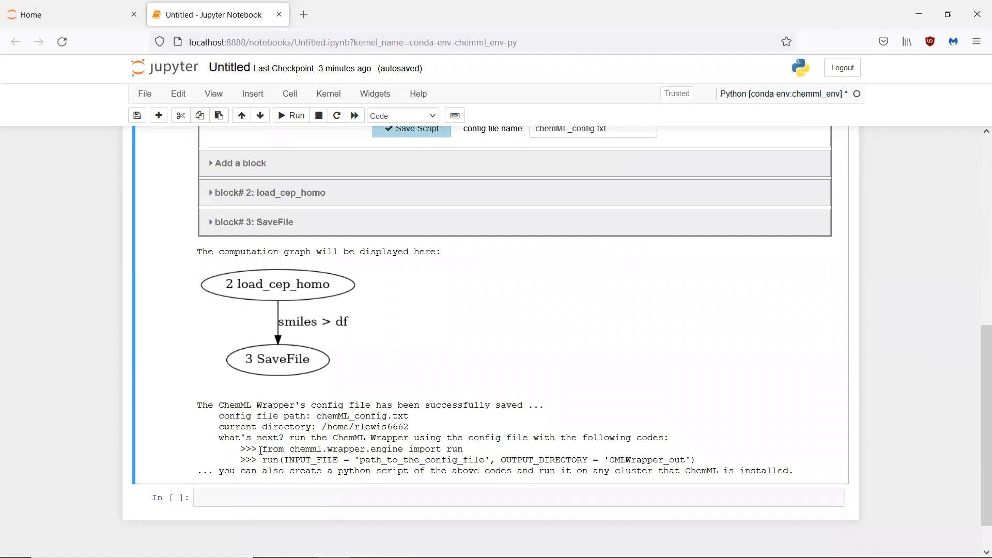
drag(262, 448, 439, 459)
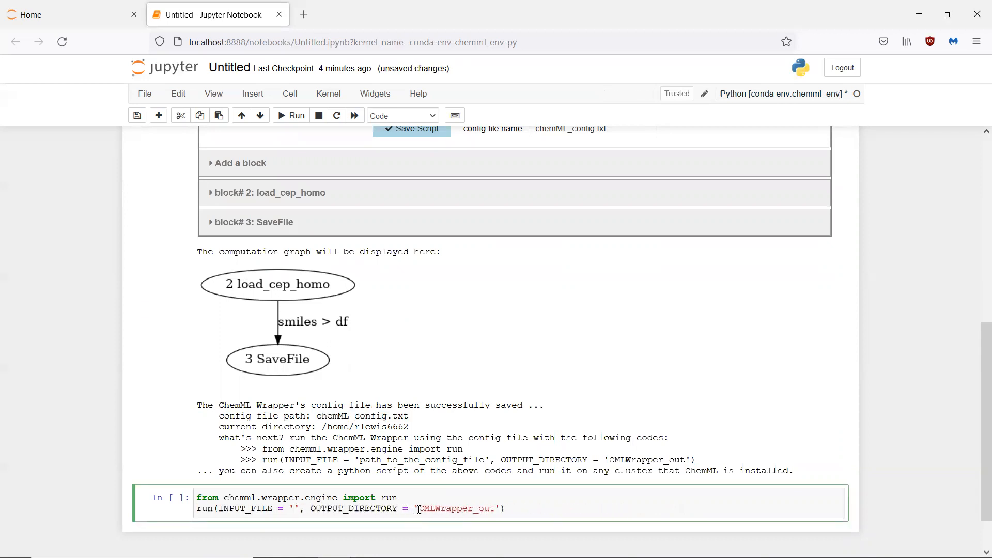
Step: Run the wrapper with INPUT_FILE chemML_config.txt and OUTPUT_DIRECTORY CMLWrapper_out and review the output
text(chemML_config.txt)
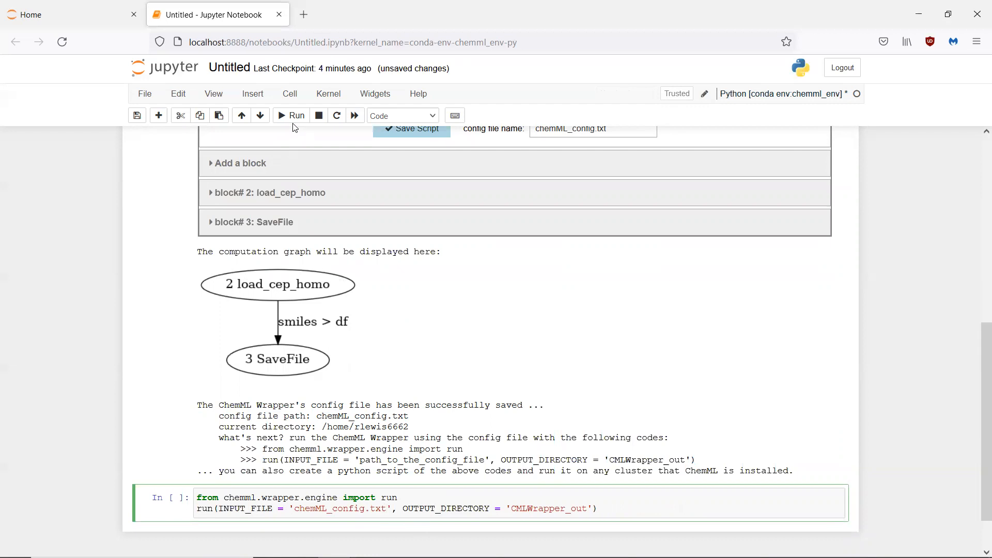
click(290, 114)
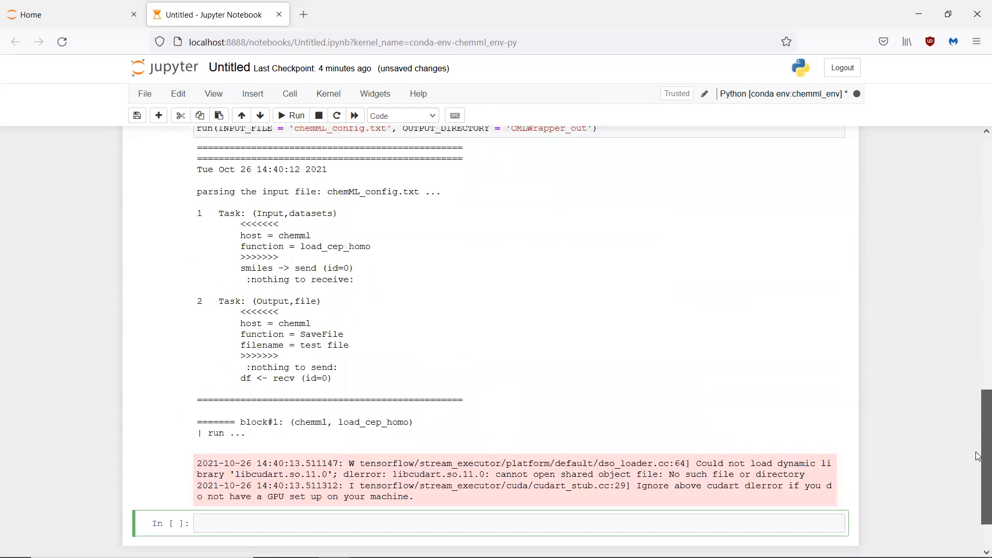
scroll(down, 3)
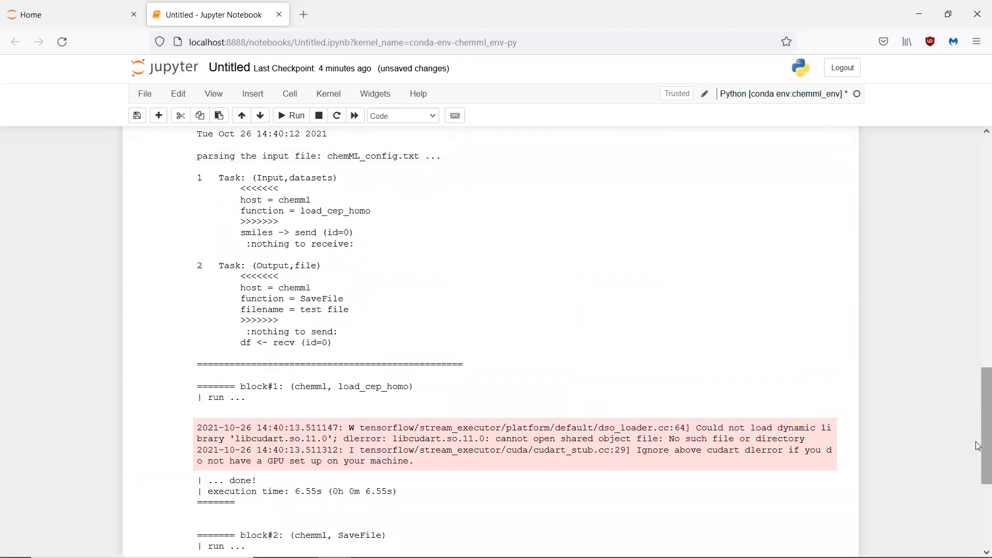
scroll(down, 3)
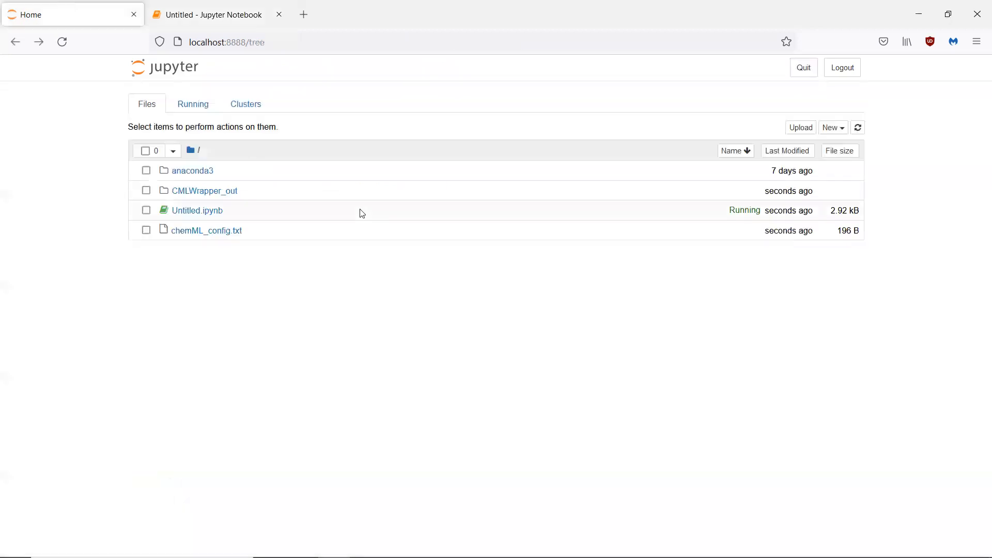
mouse_move(204, 190)
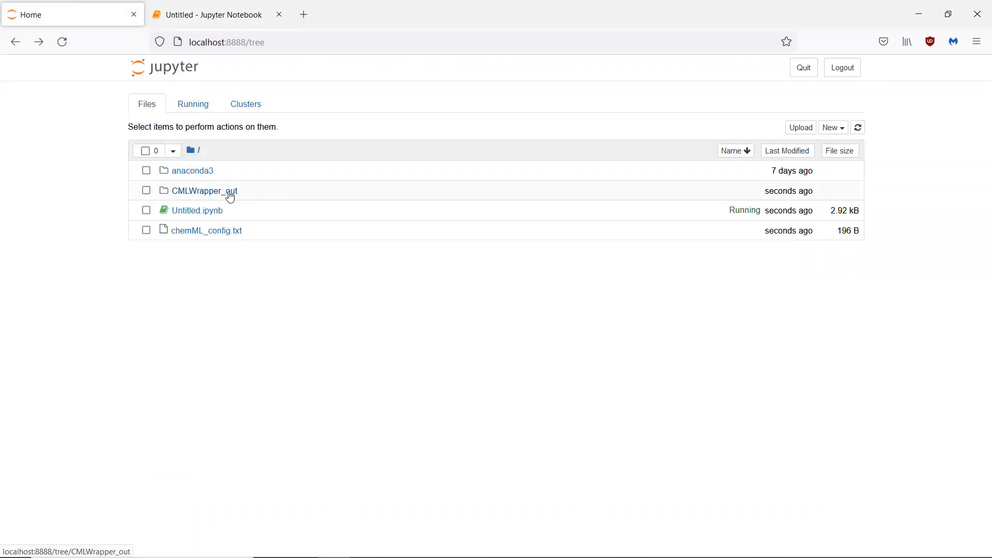
Step: Browse into the CMLWrapper_out folder listing the run's output files including test file.csv
click(204, 190)
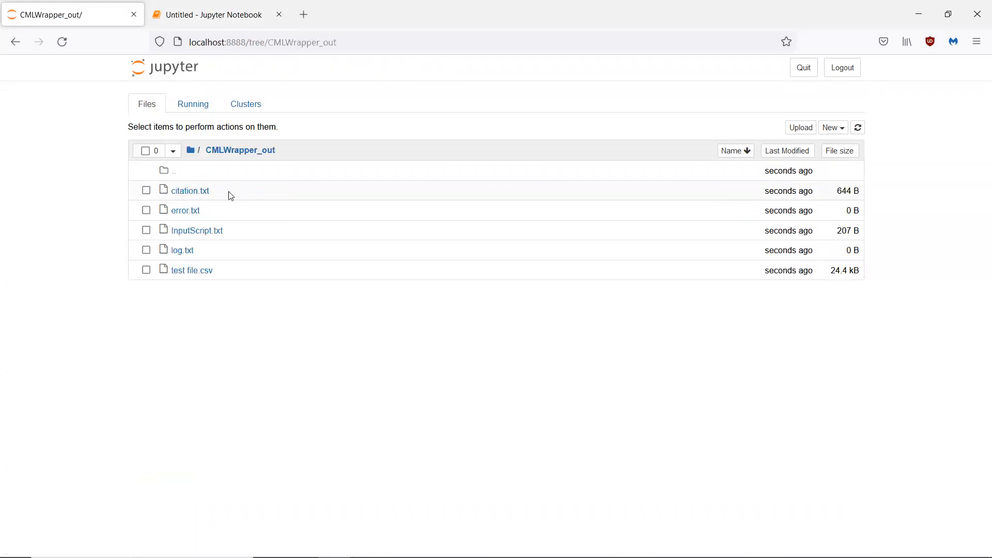
mouse_move(227, 234)
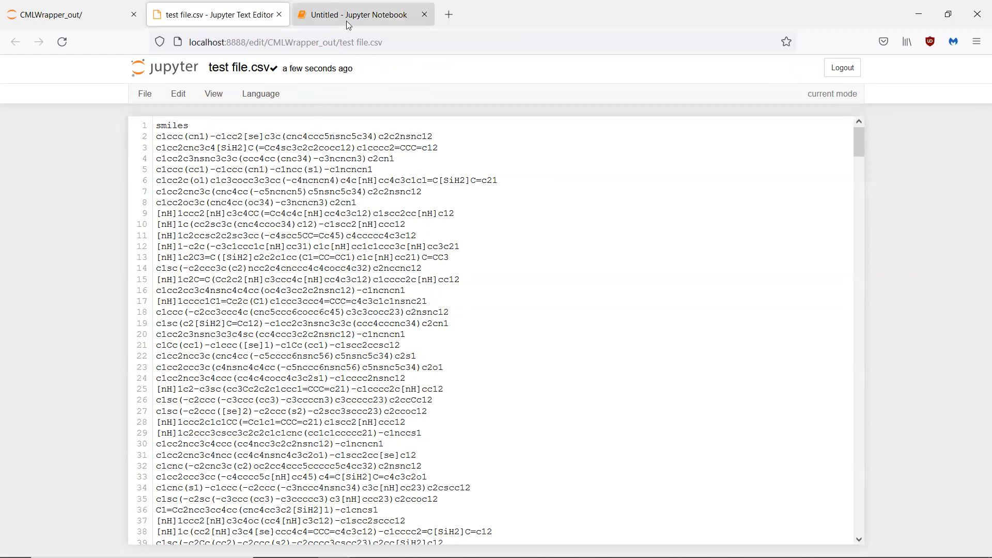
Step: Return to the ChemML notebook and browse the Template workflow list down to the Data Mining templates
click(361, 14)
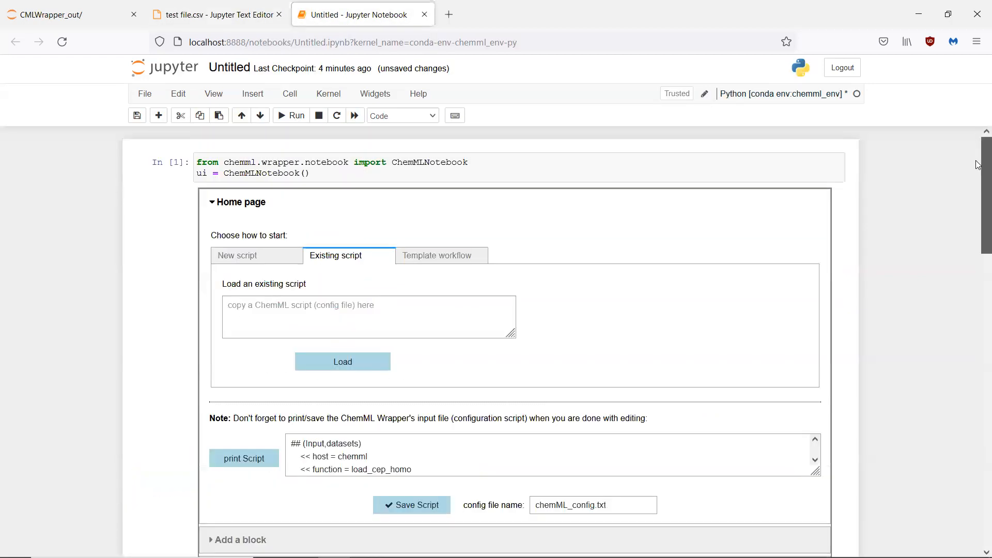
click(438, 255)
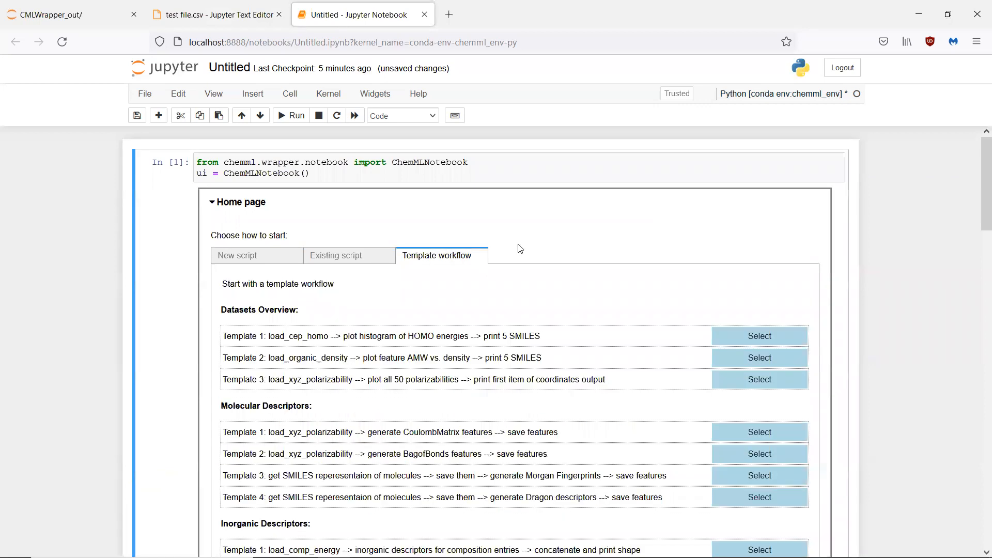
mouse_move(286, 250)
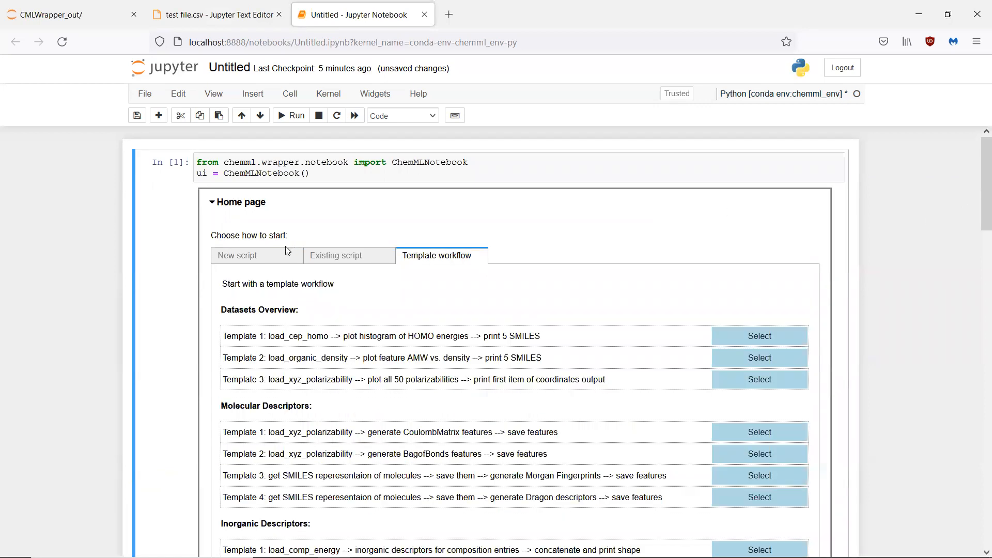
click(237, 255)
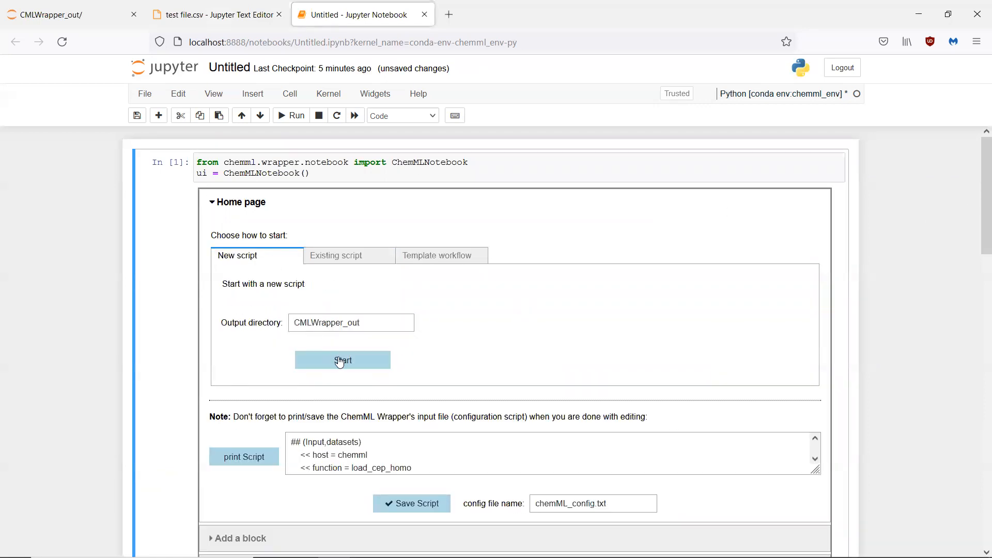
click(342, 359)
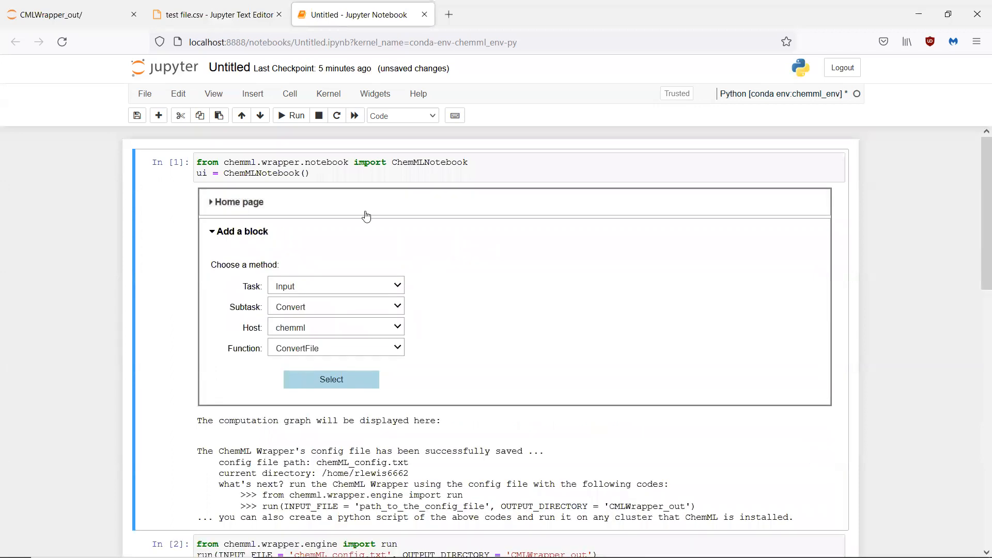
click(237, 201)
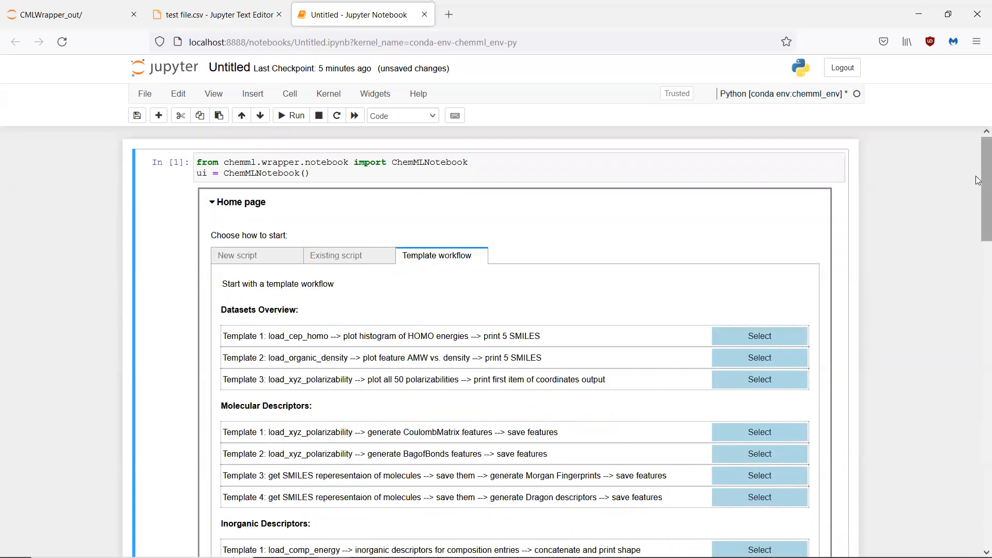
scroll(down, 3)
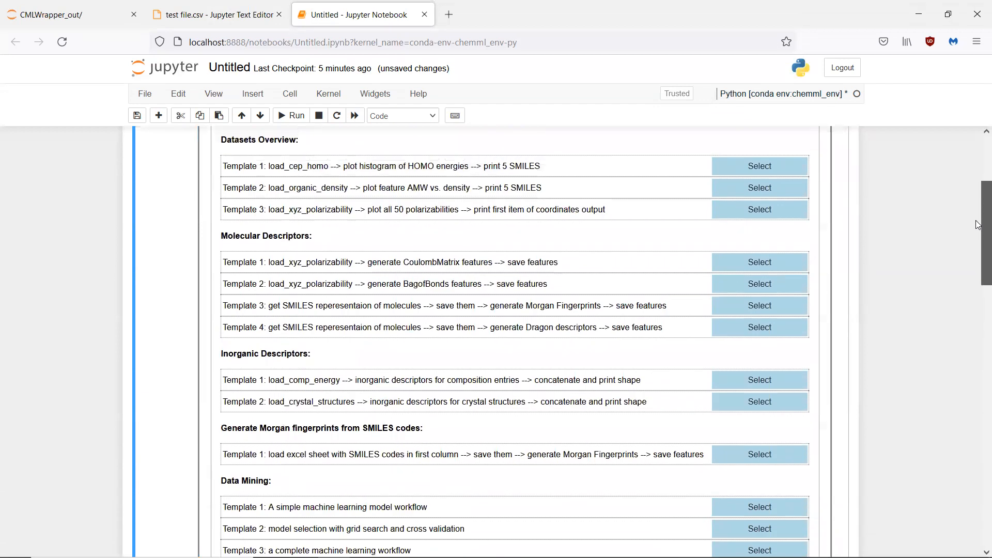
mouse_move(465, 219)
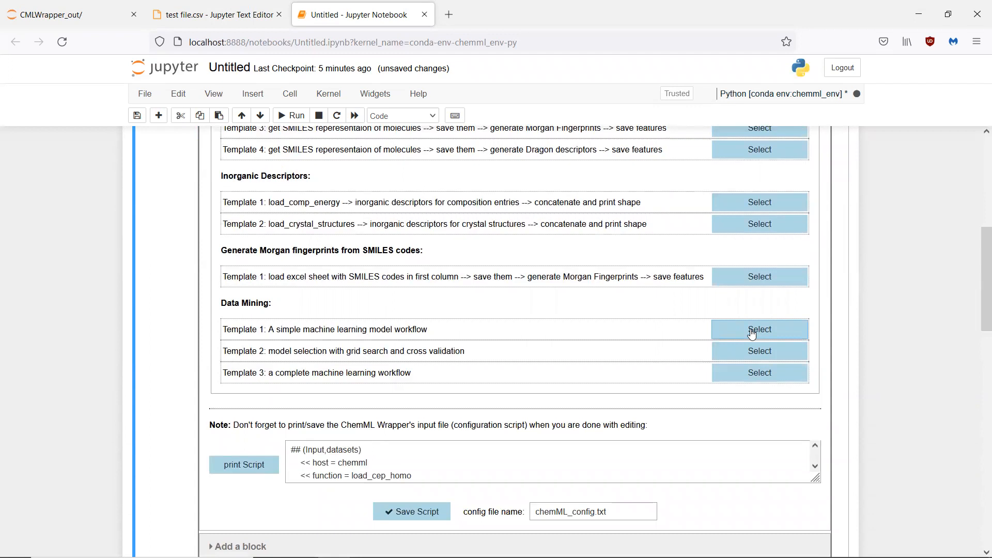
mouse_move(591, 296)
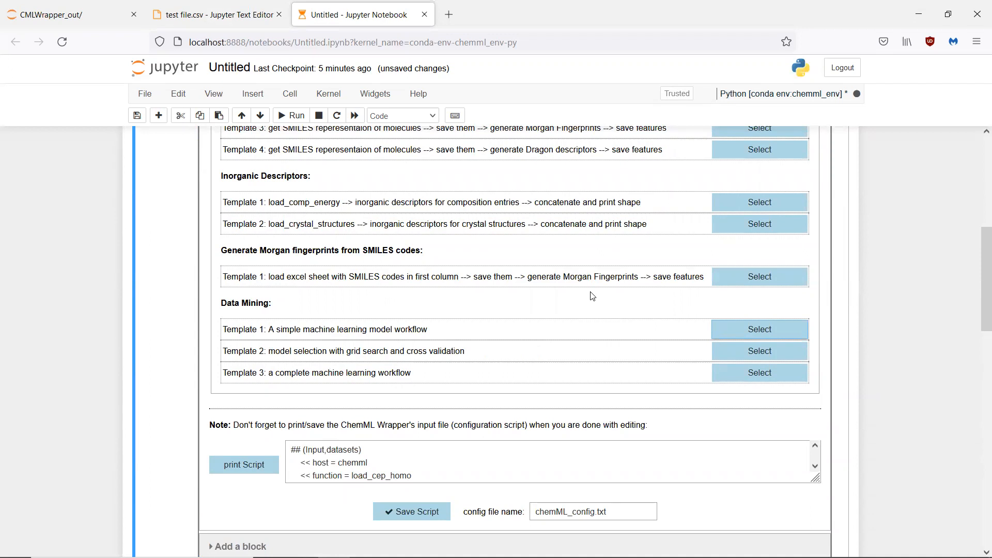
Step: Load Data Mining Template 1 (simple machine learning) and review block 5 RDKitFingerprint's Morgan fingerprint parameters
click(758, 329)
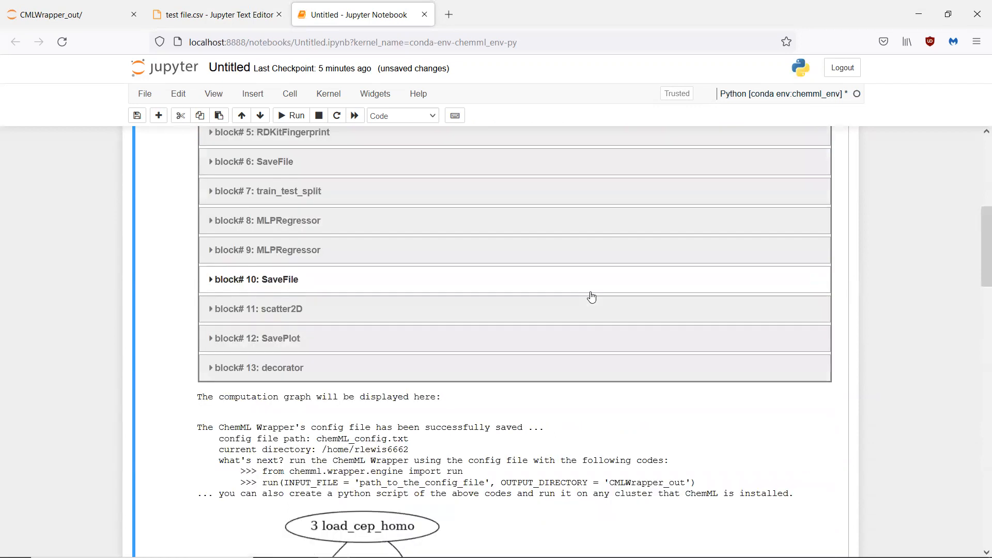
scroll(down, 3)
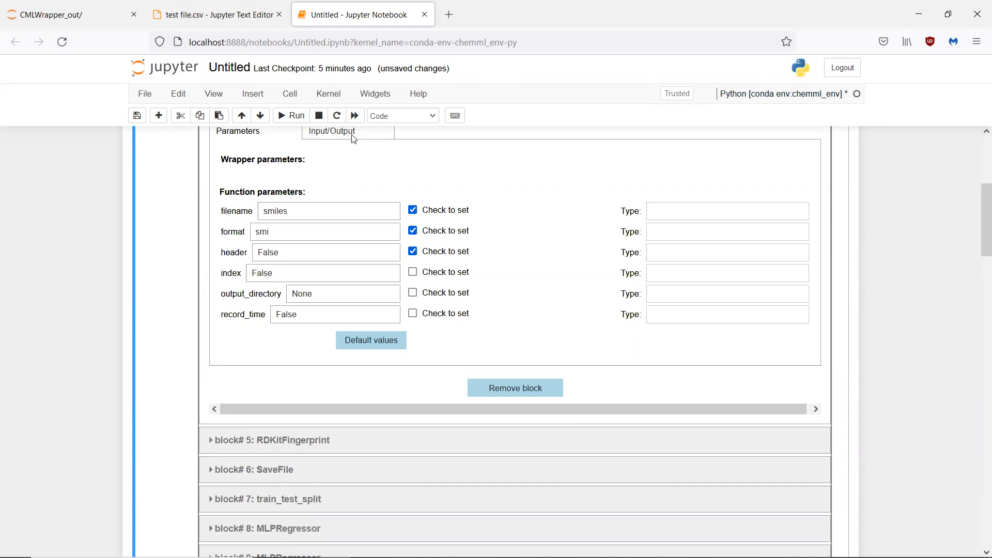
click(332, 132)
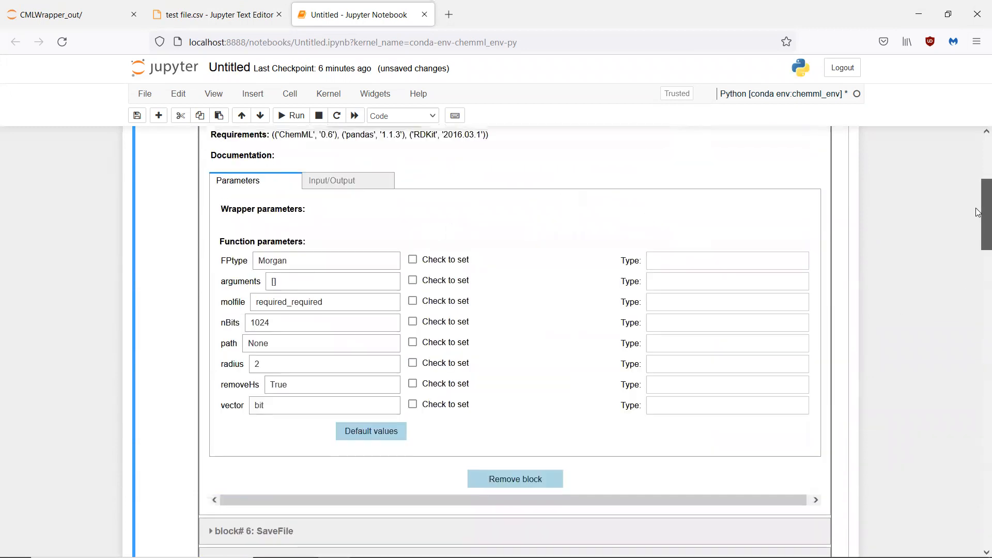
scroll(down, 3)
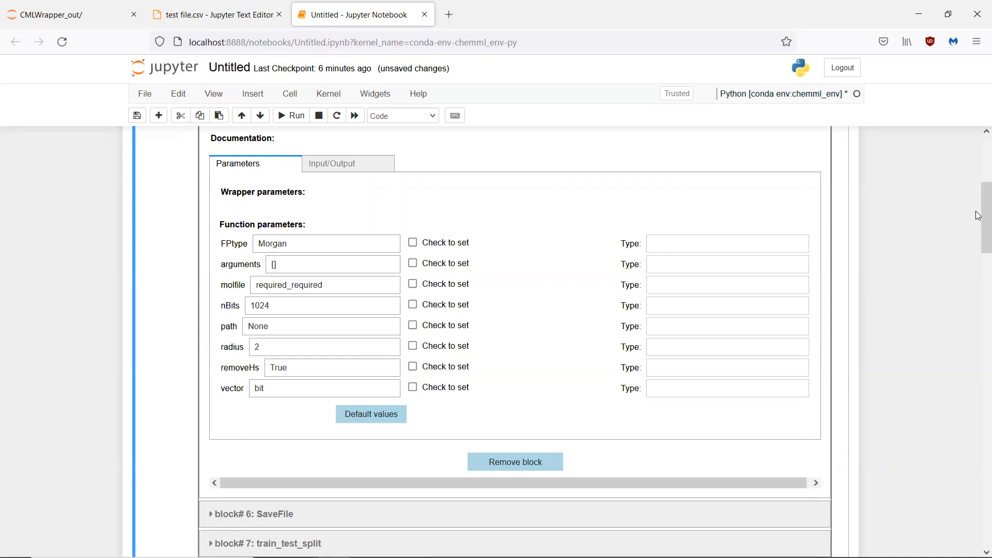
mouse_move(661, 250)
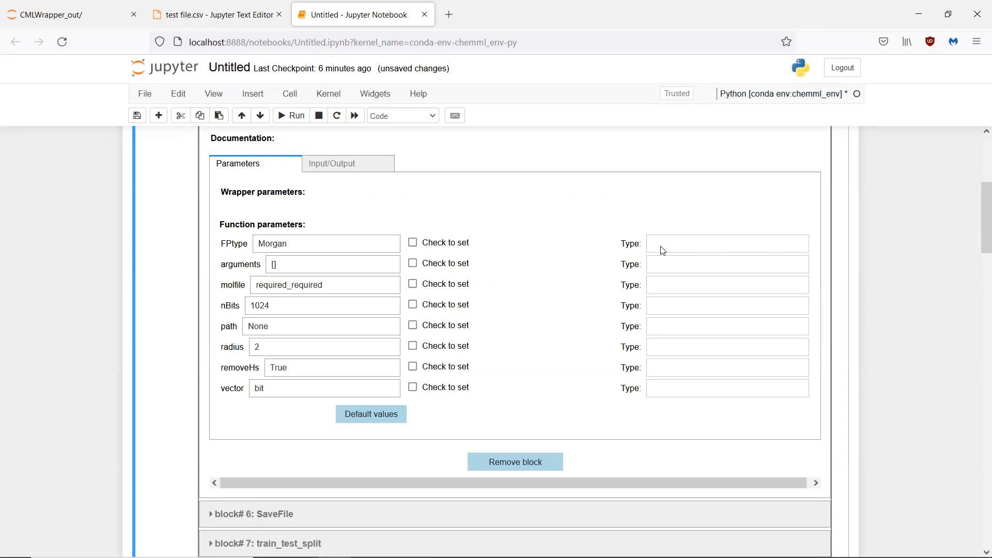
mouse_move(579, 34)
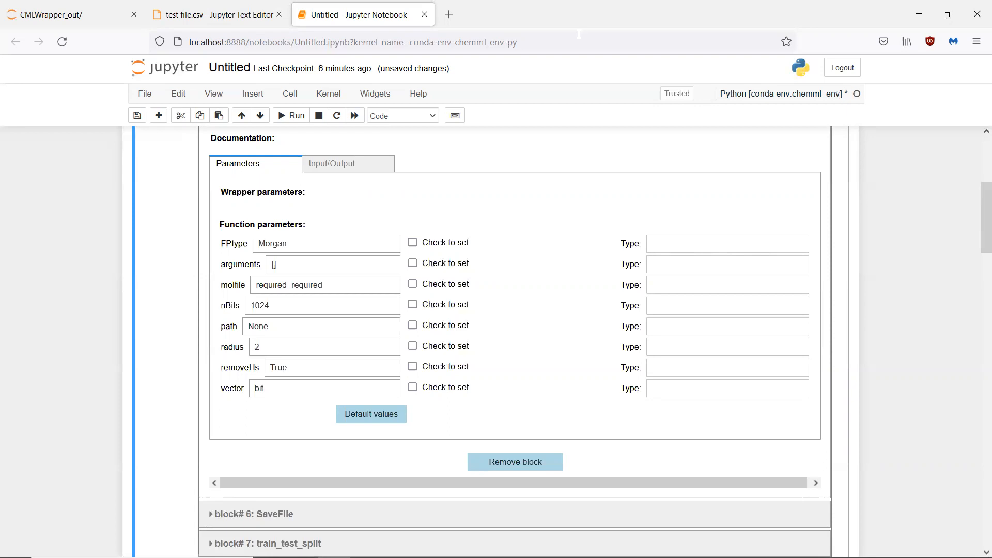